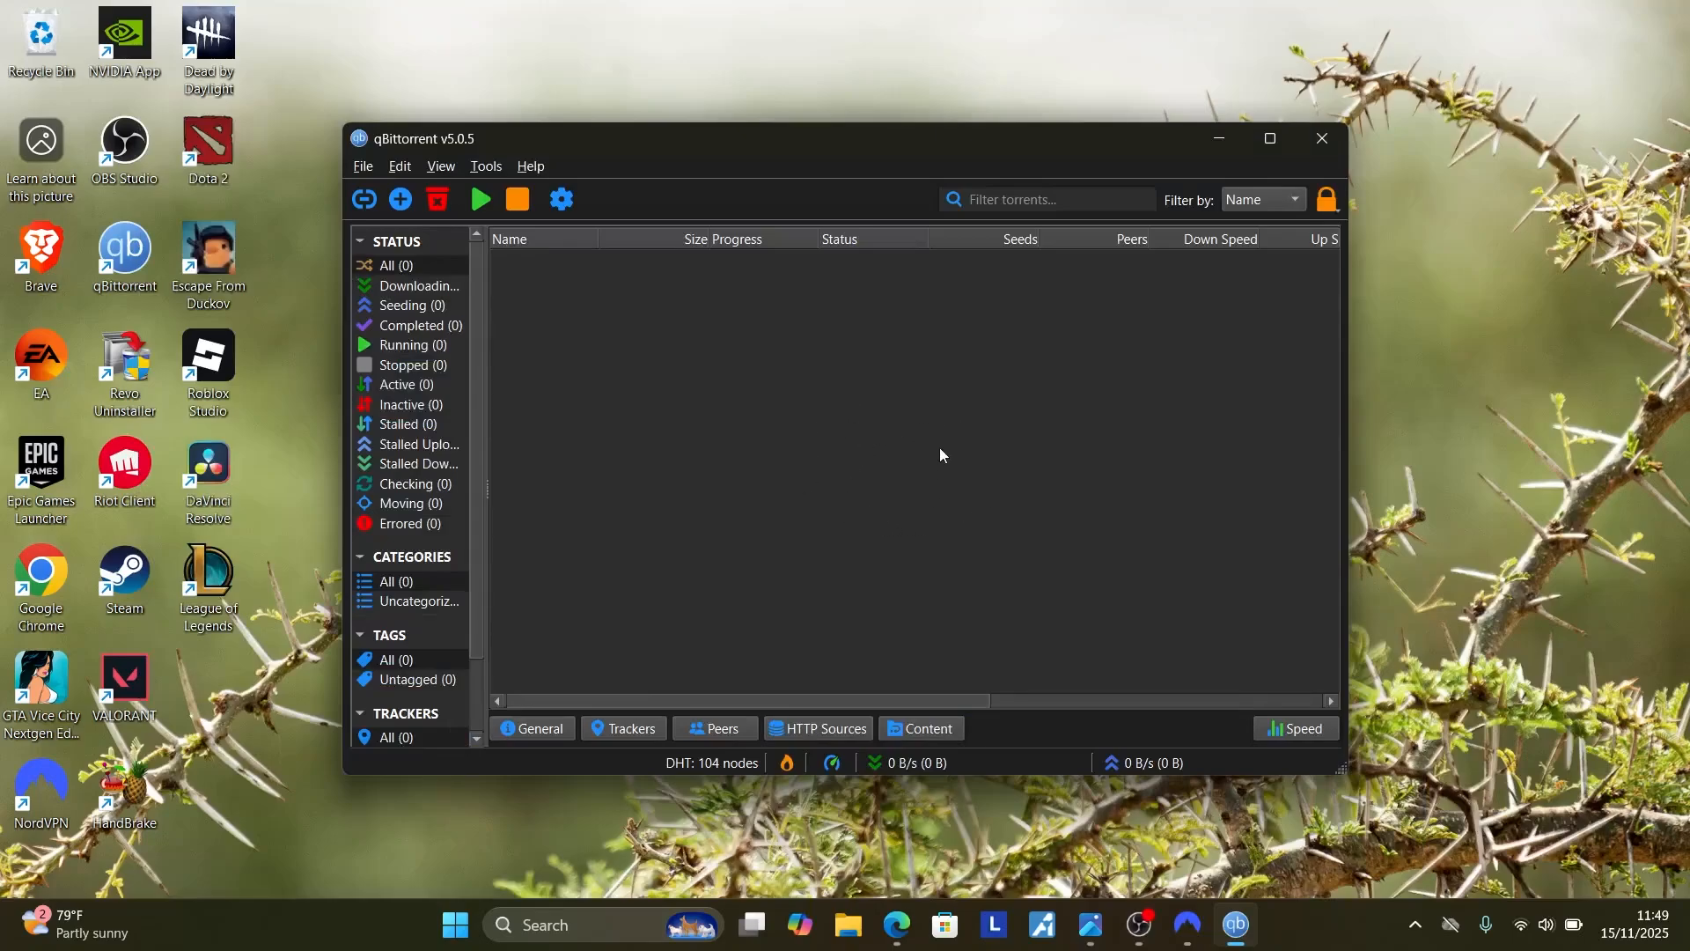
{"action": "mouse_move", "coordinate": [857, 440]}
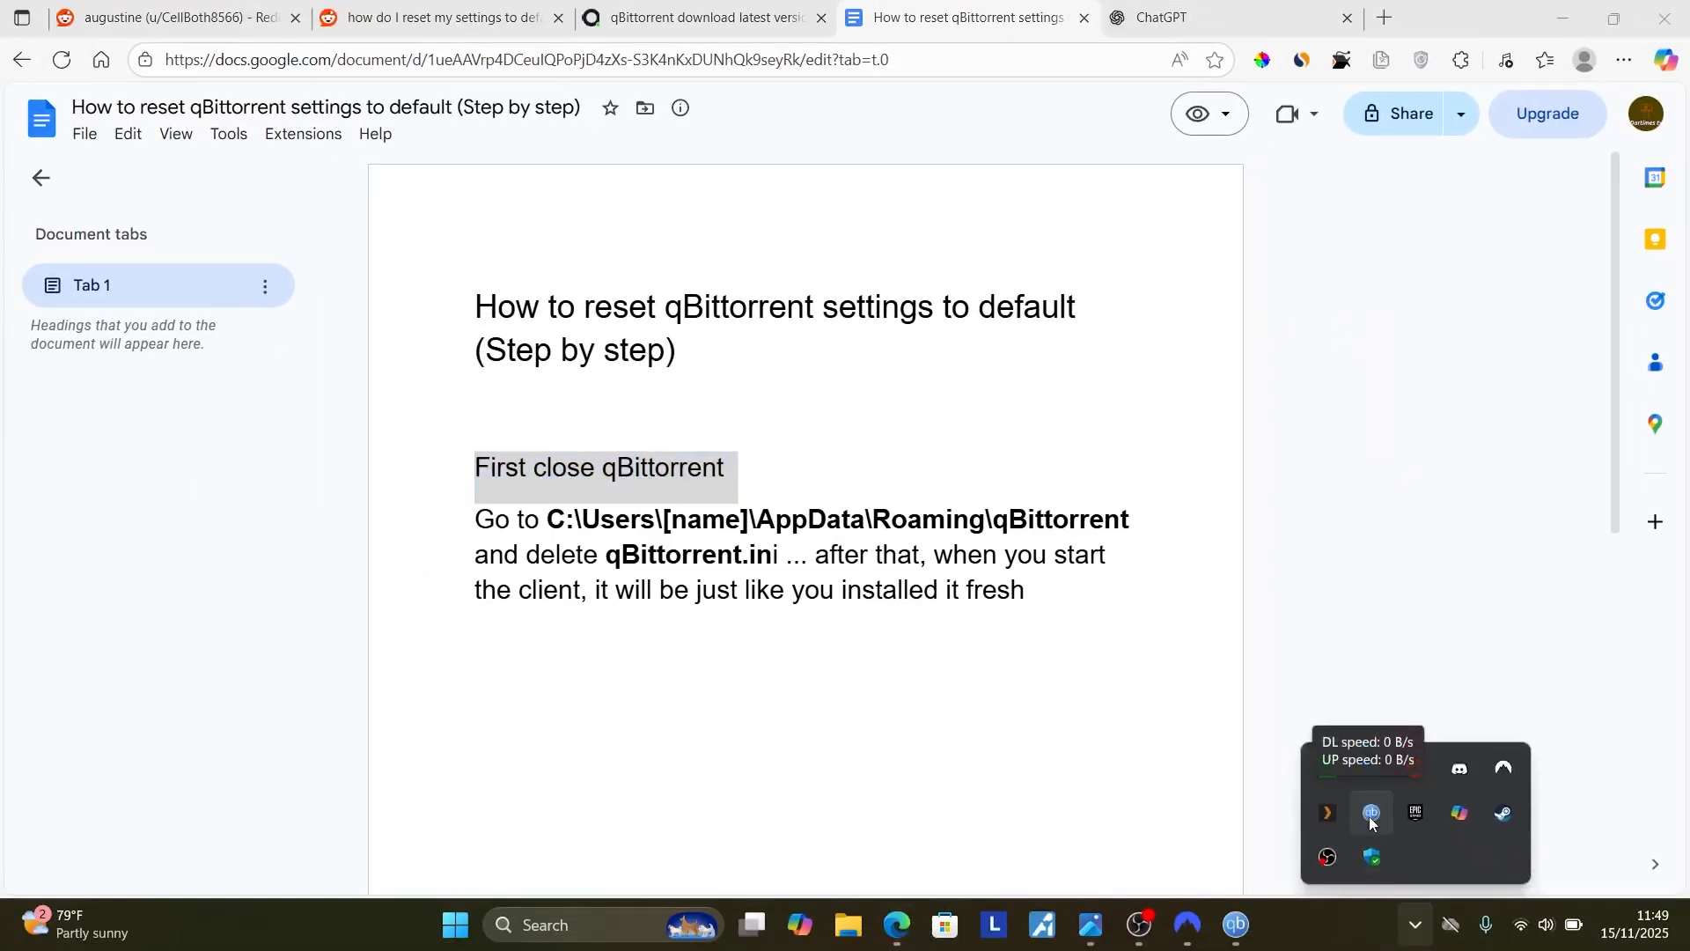
Quit the background qBittorrent from the tray and review the config file name in the reset guide
{"action": "right_click", "coordinate": [1369, 813]}
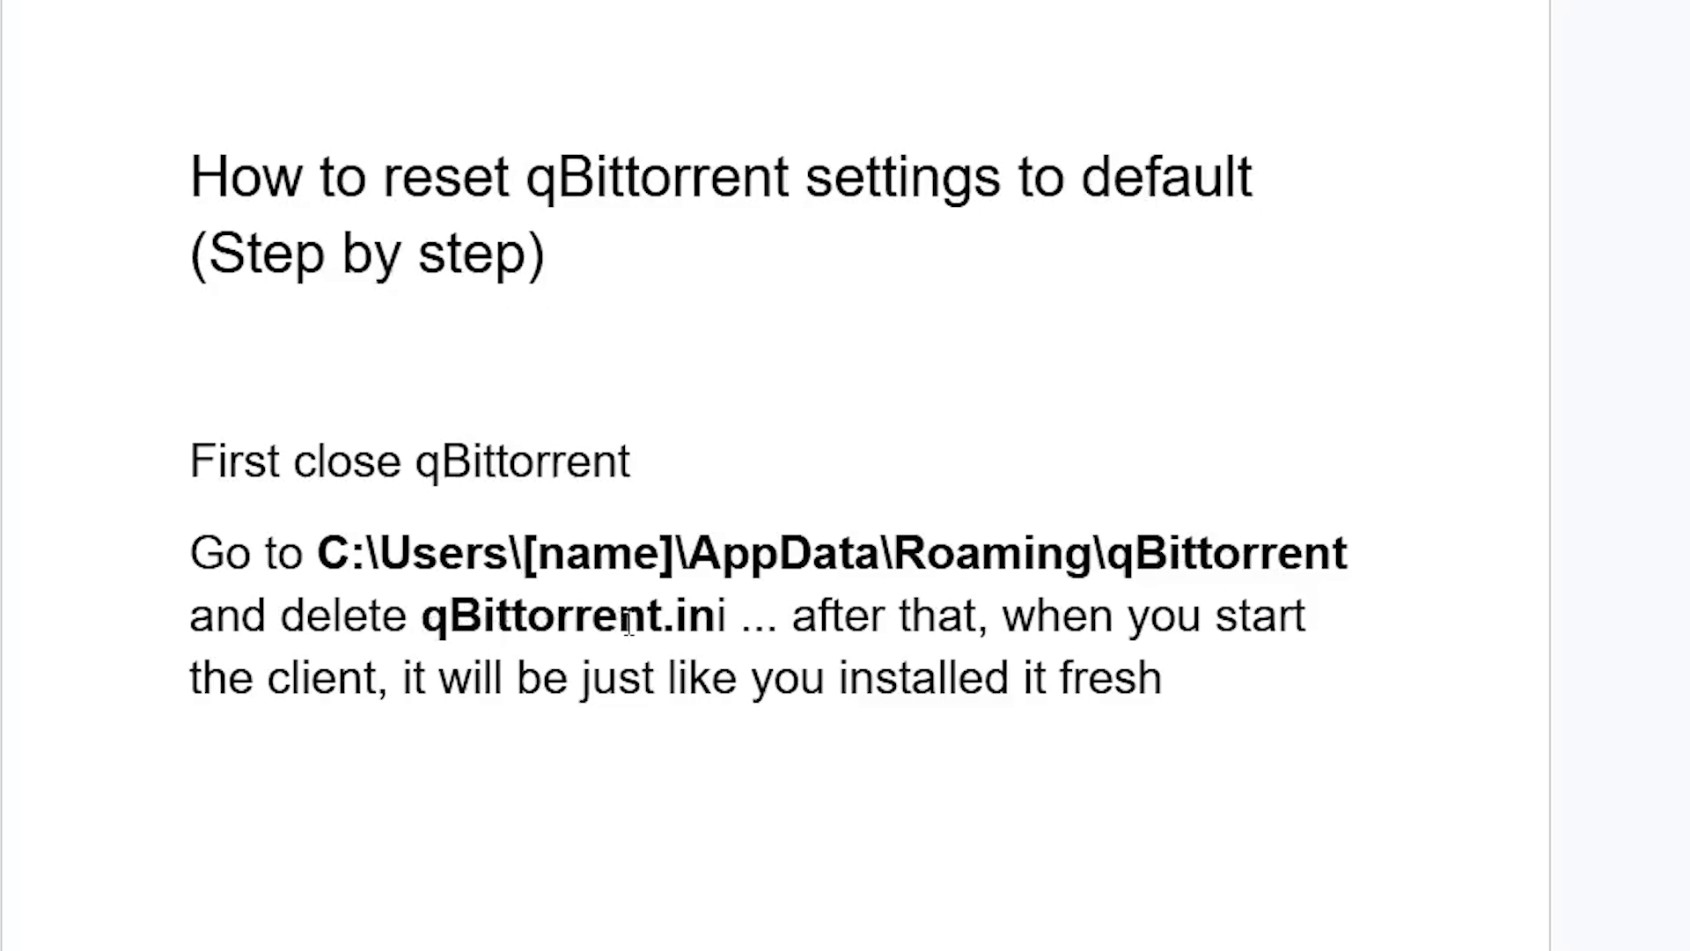
{"action": "double_click", "coordinate": [433, 616]}
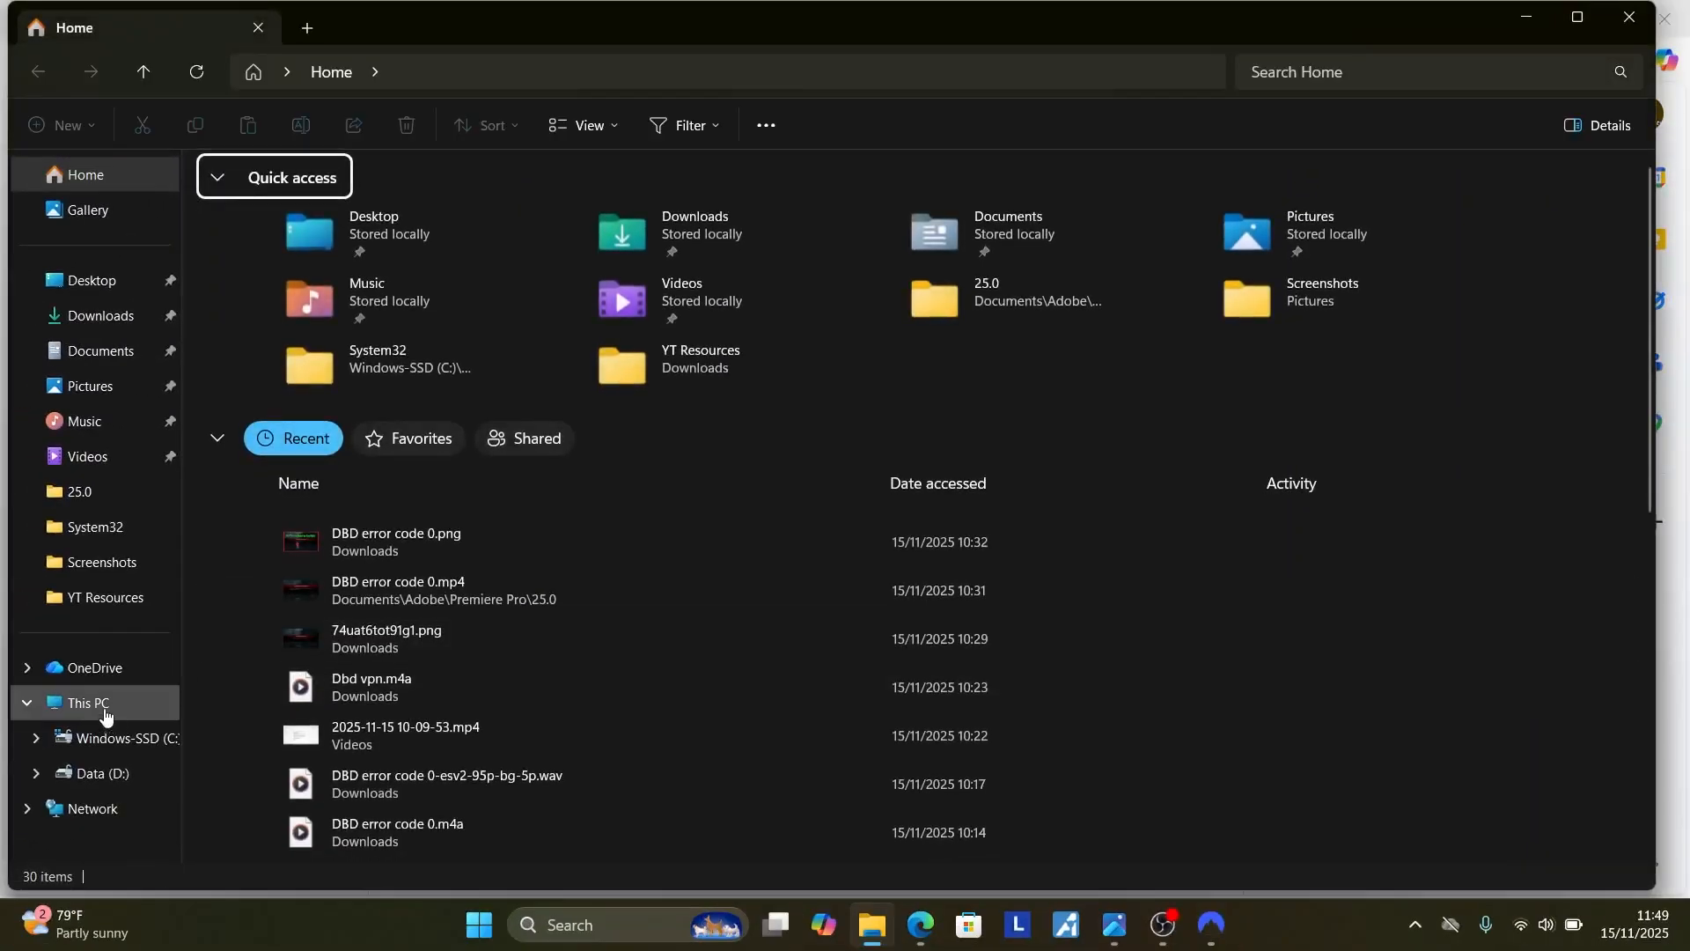
Browse from This PC through Windows-SSD (C:) > Users into the user's home folder with hidden items shown
{"action": "left_click", "coordinate": [88, 704]}
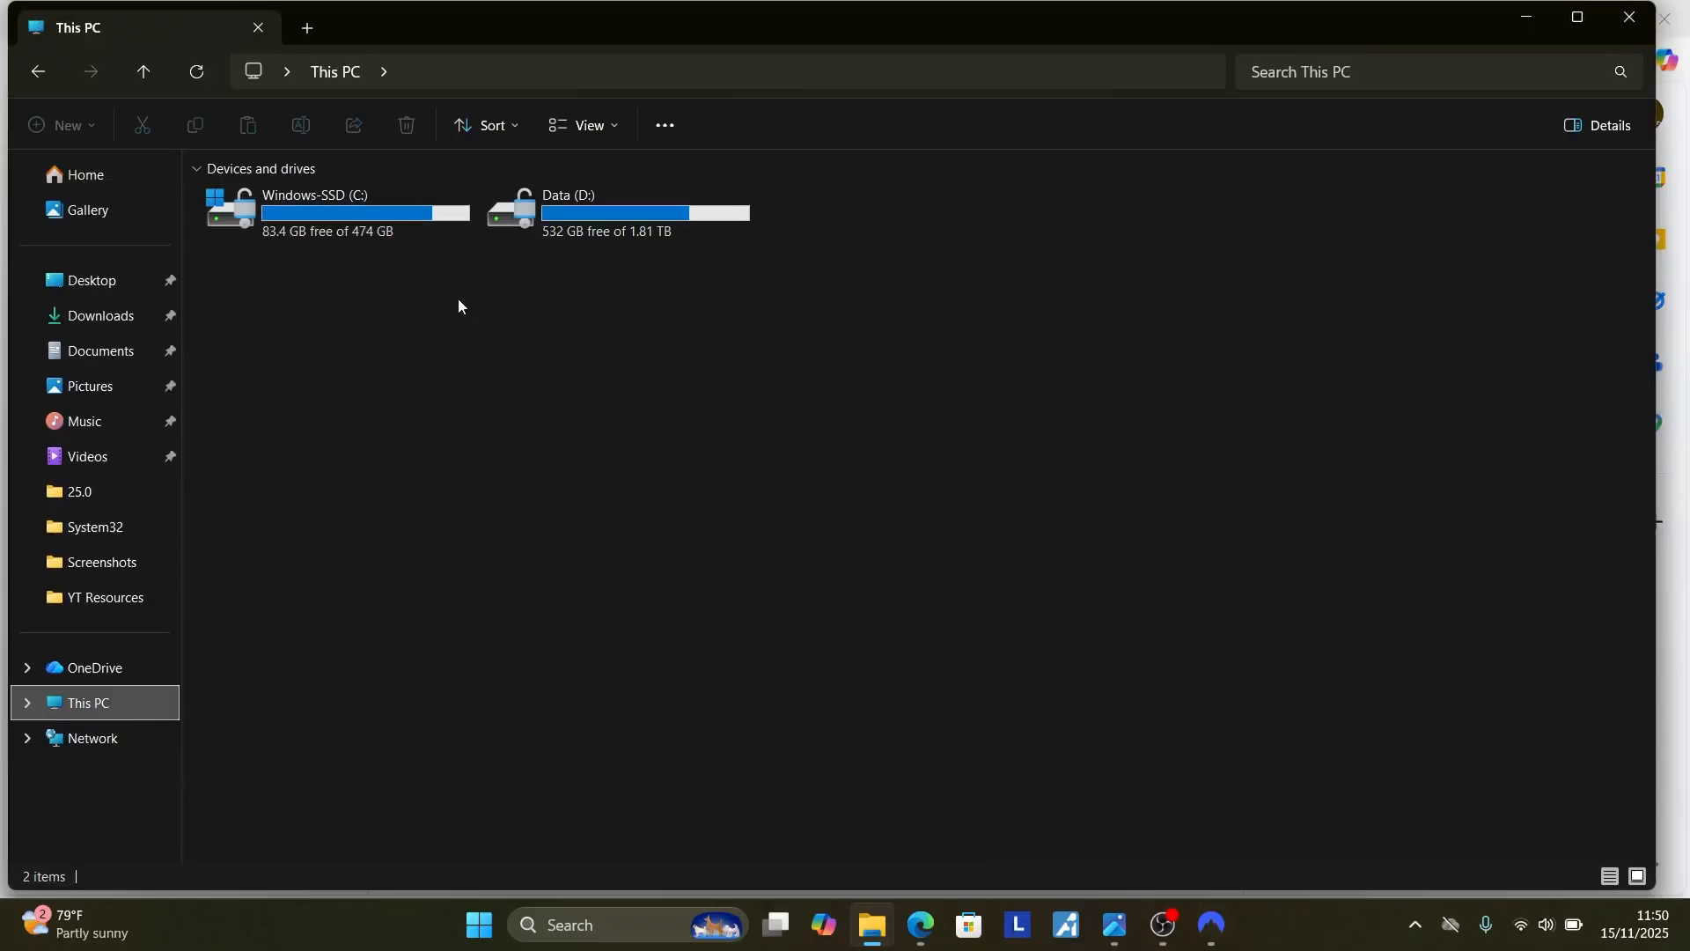
{"action": "mouse_move", "coordinate": [522, 349]}
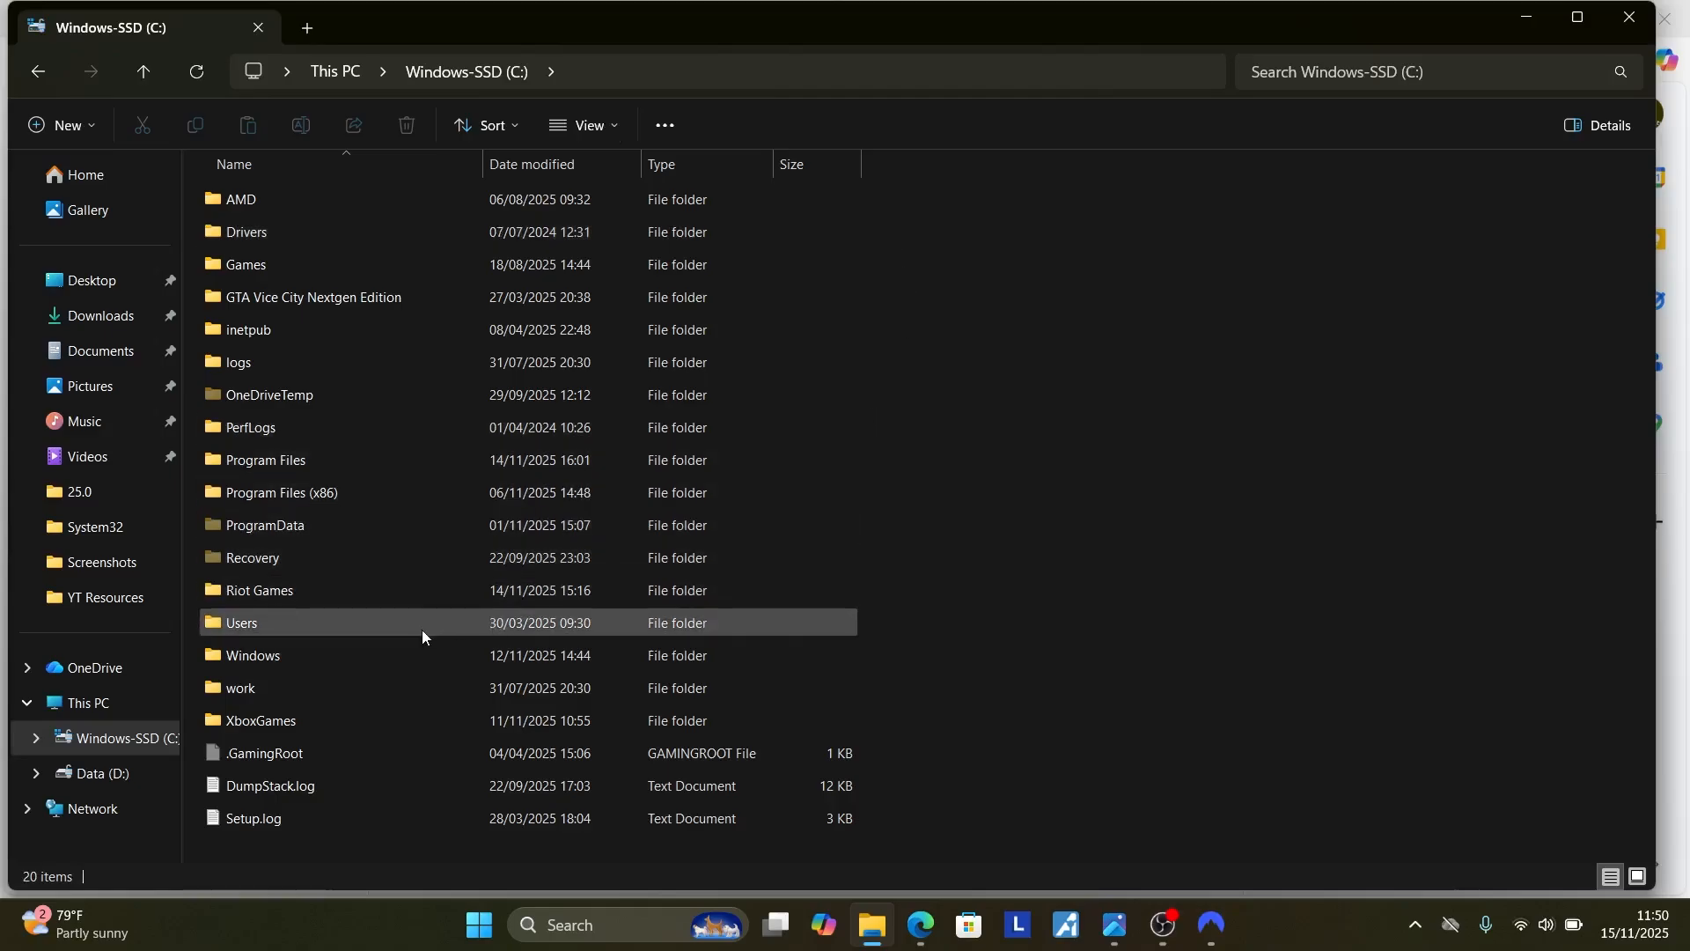
{"action": "double_click", "coordinate": [241, 622]}
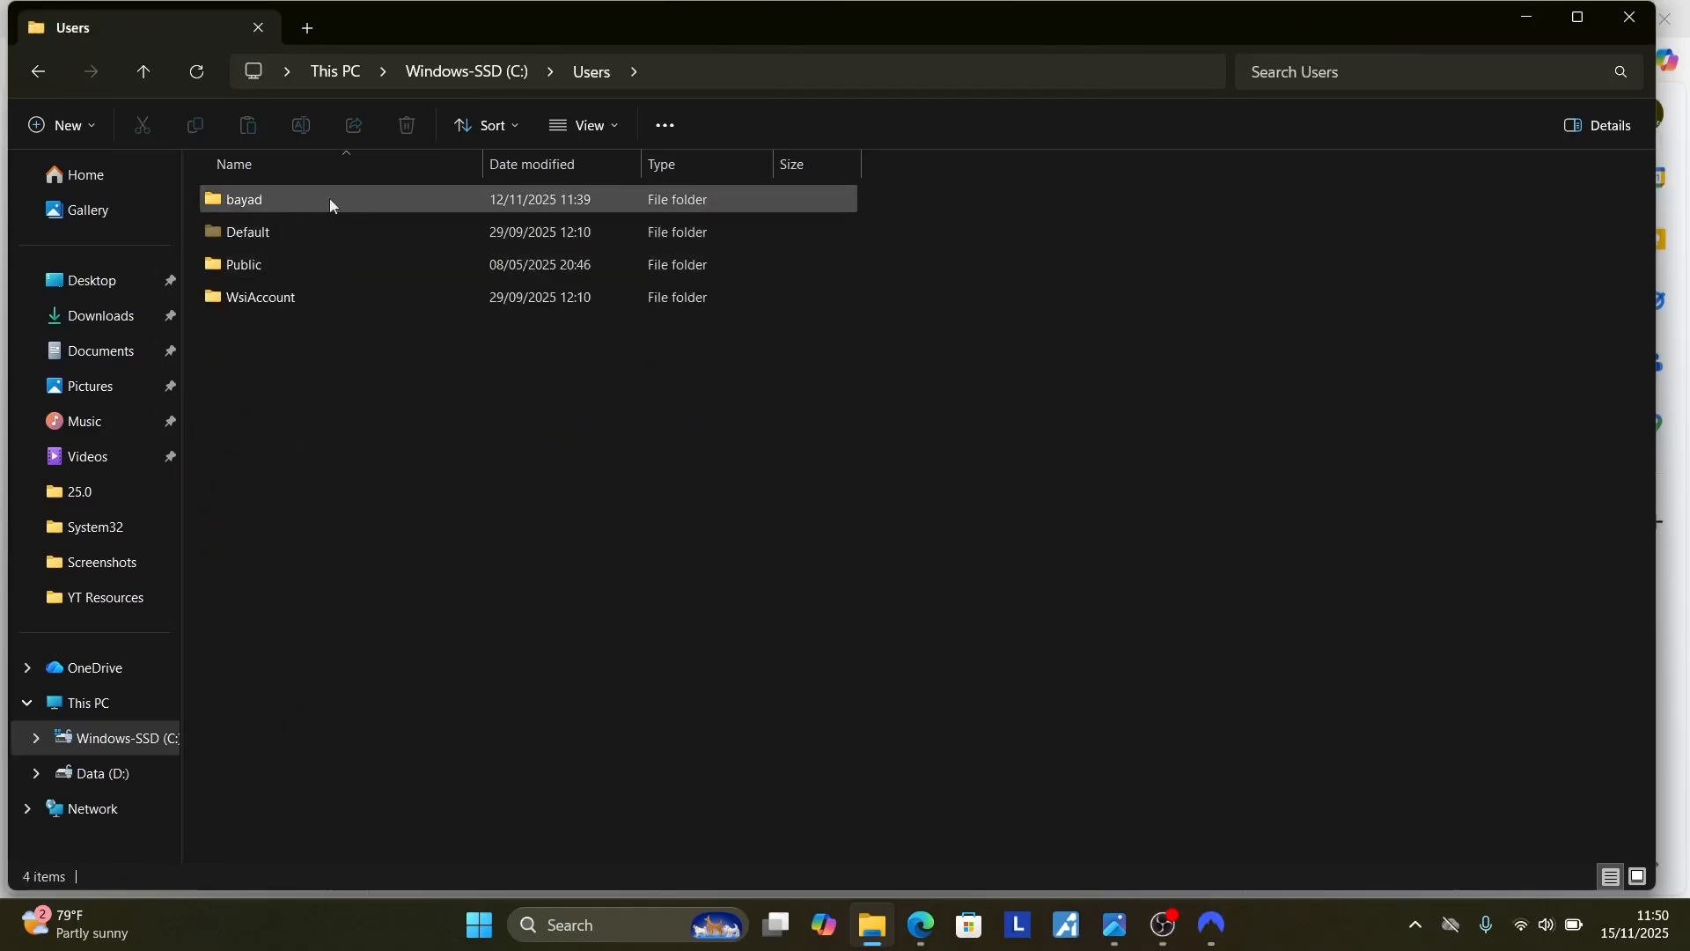
{"action": "double_click", "coordinate": [243, 198]}
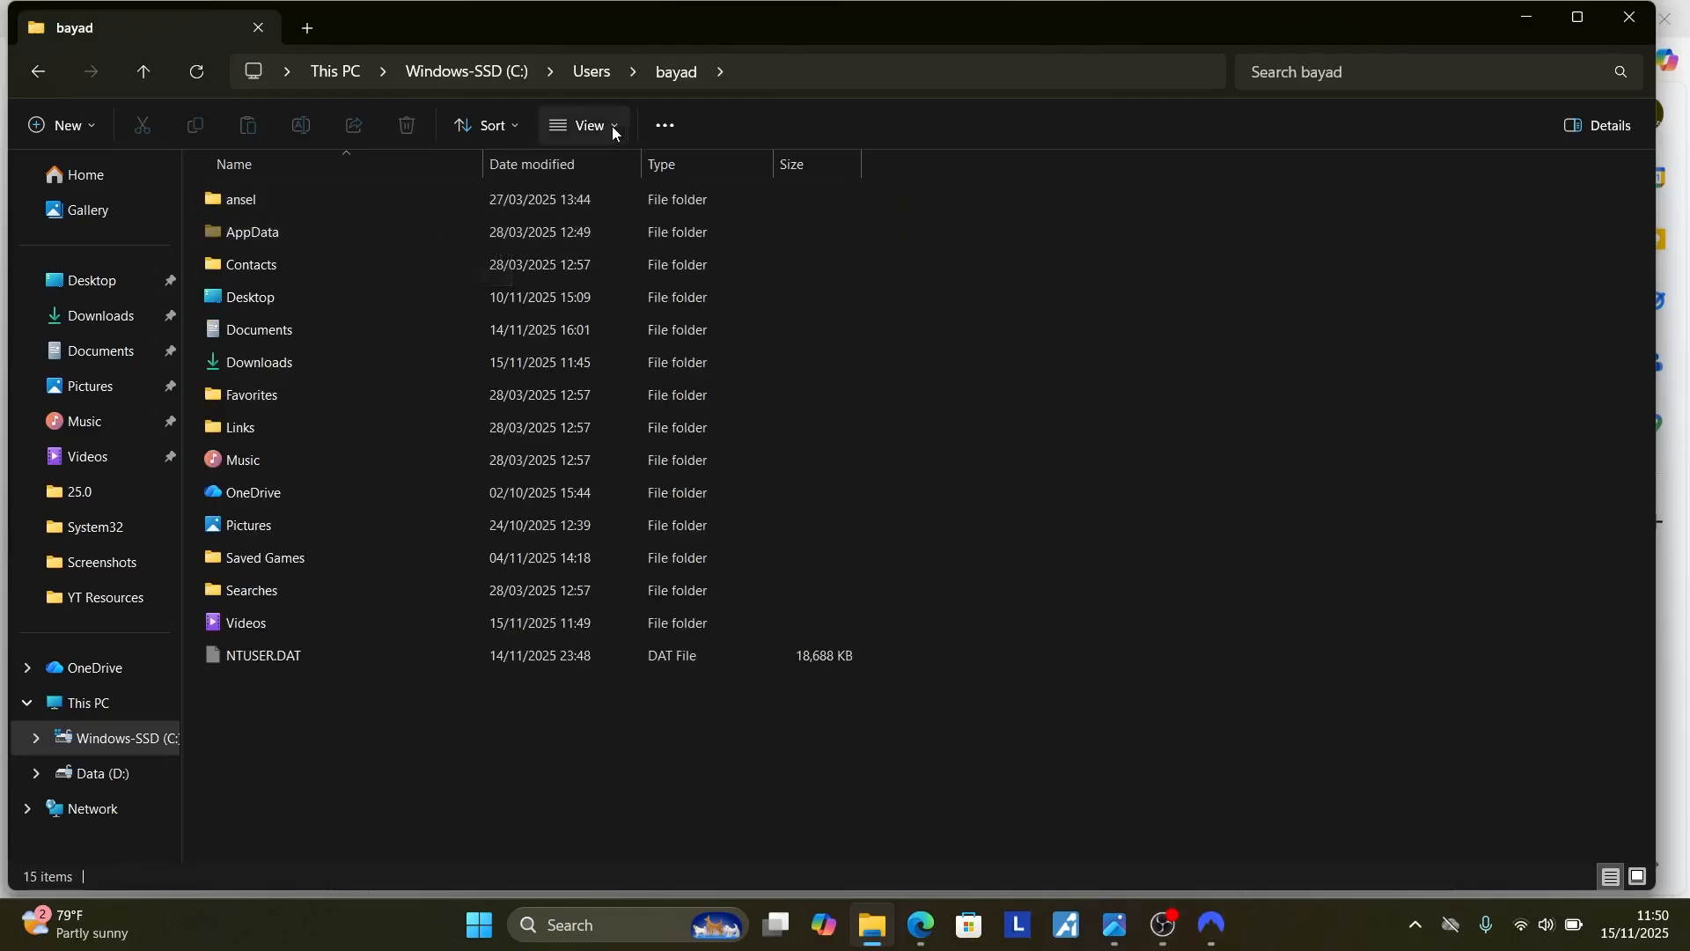
{"action": "left_click", "coordinate": [583, 125]}
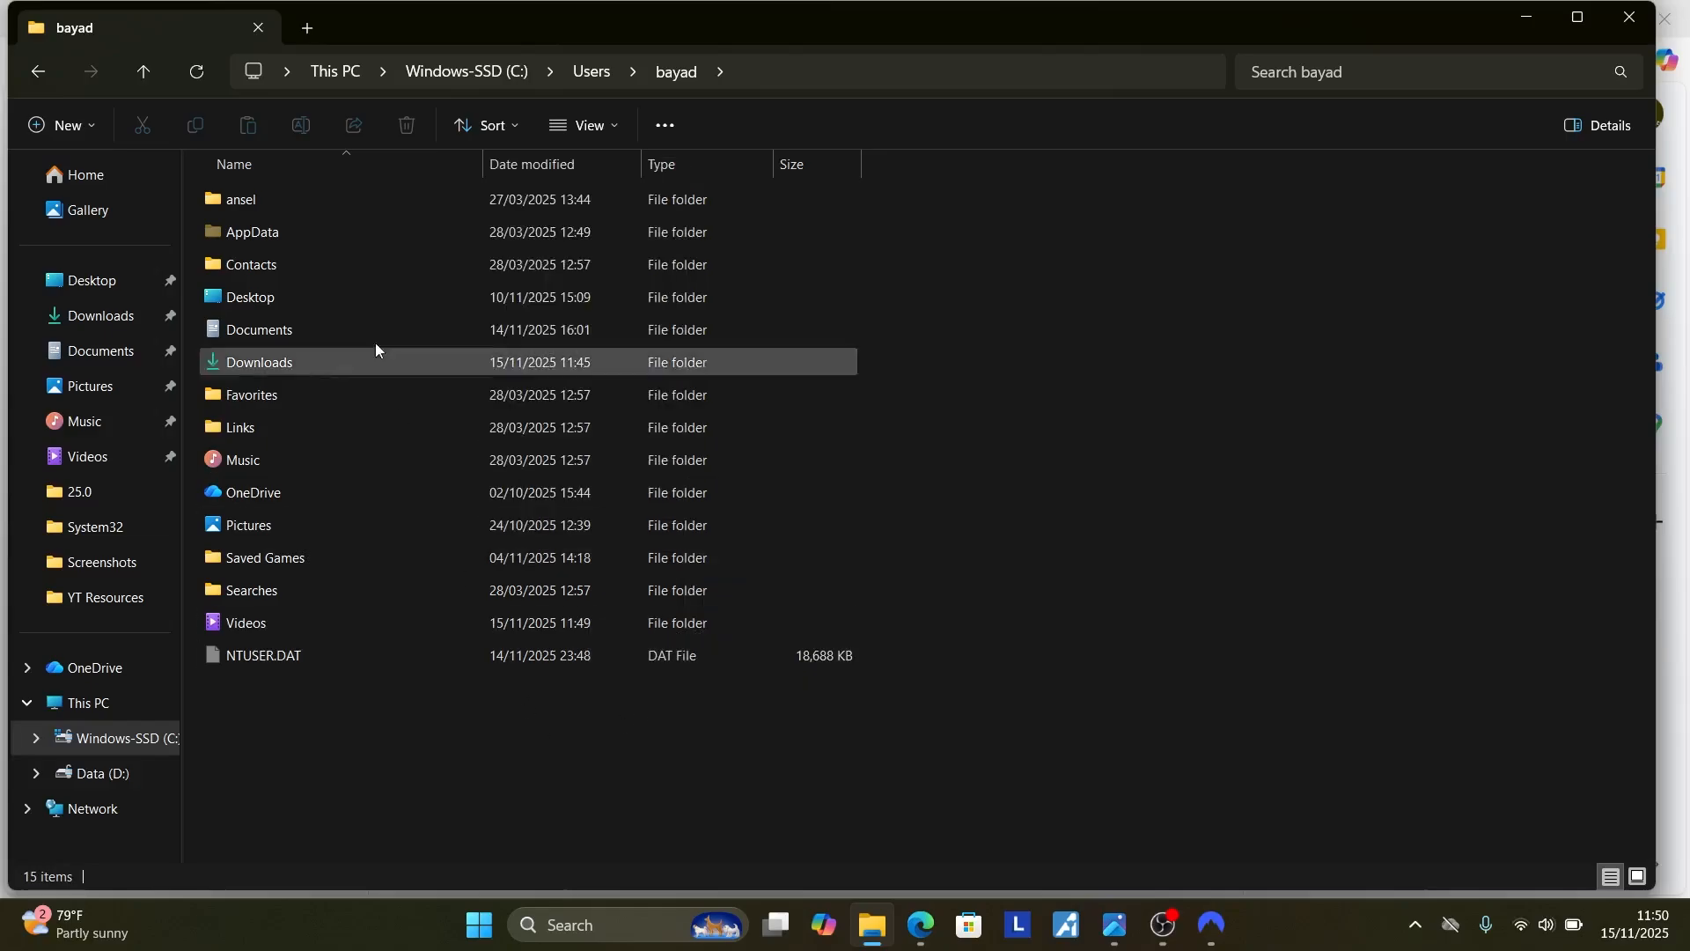
Enter AppData > Roaming and select the qBittorrent folder there
{"action": "double_click", "coordinate": [252, 232]}
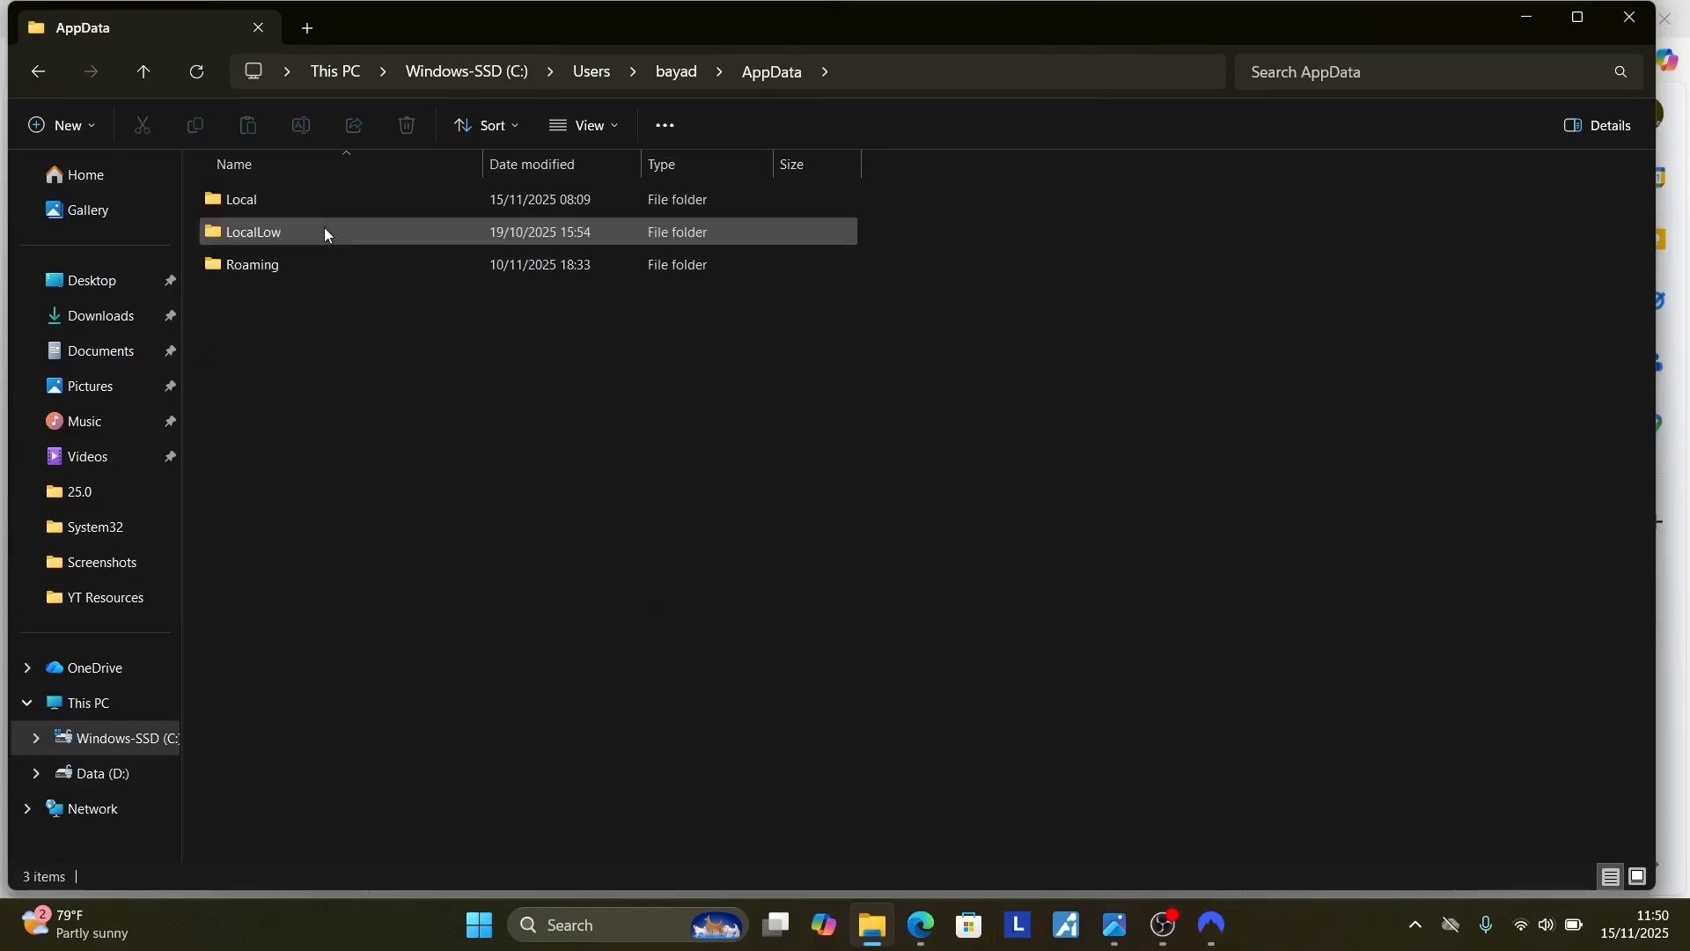
{"action": "double_click", "coordinate": [252, 264]}
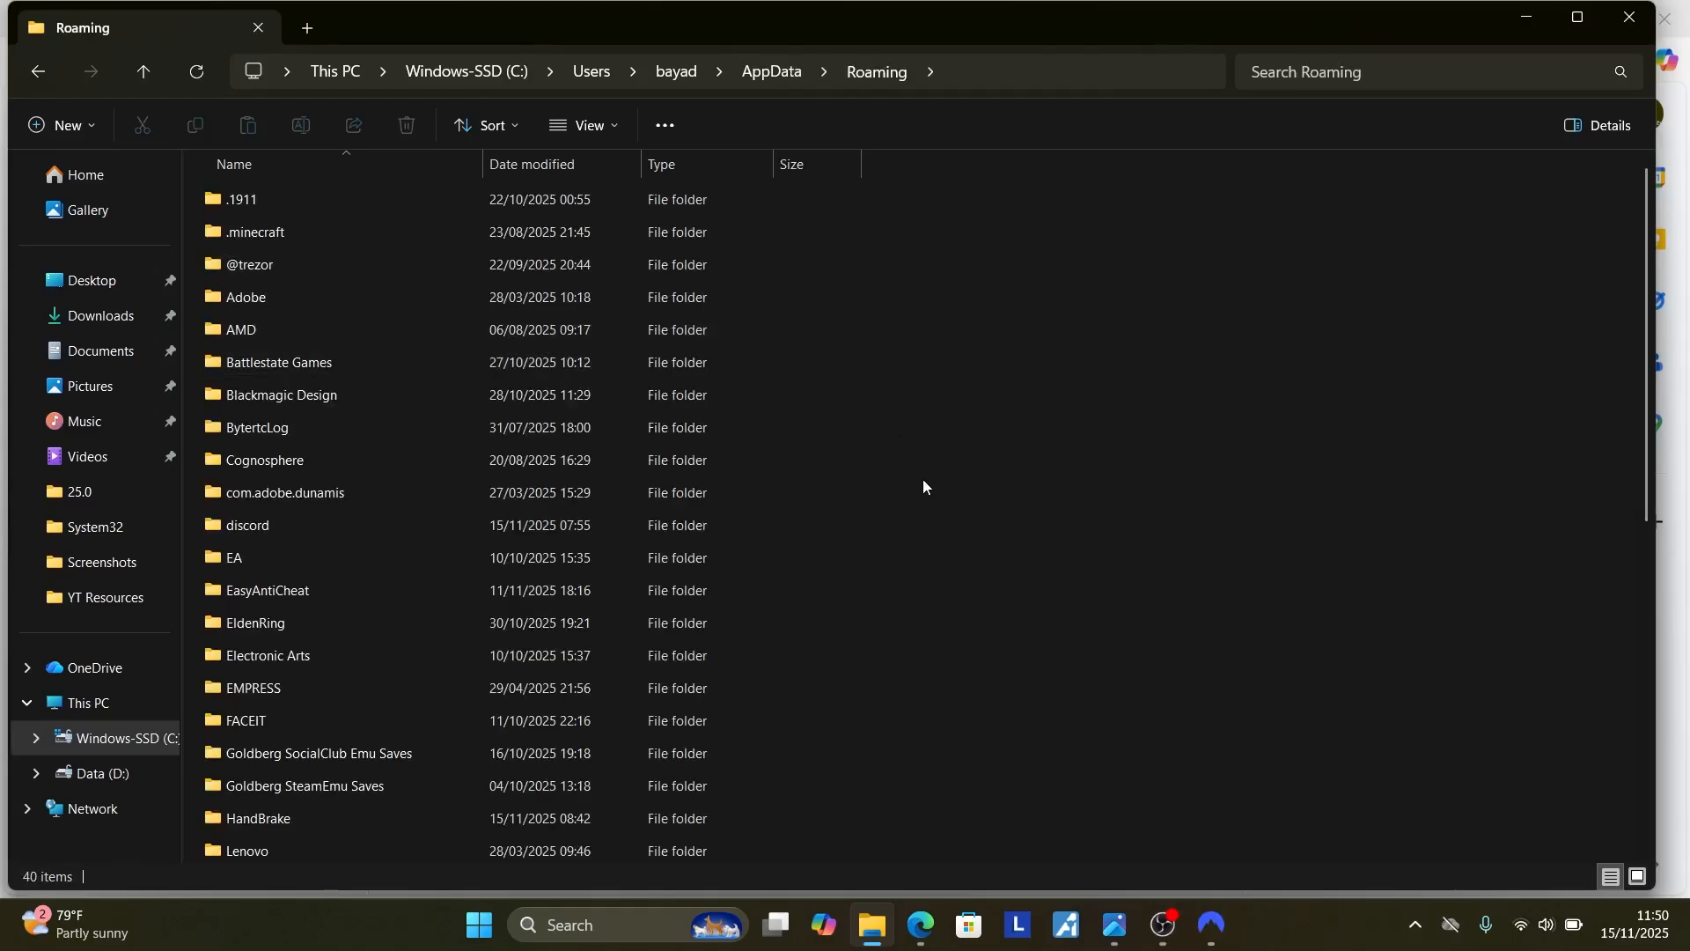
{"action": "scroll", "scroll_direction": "down", "scroll_amount": 3}
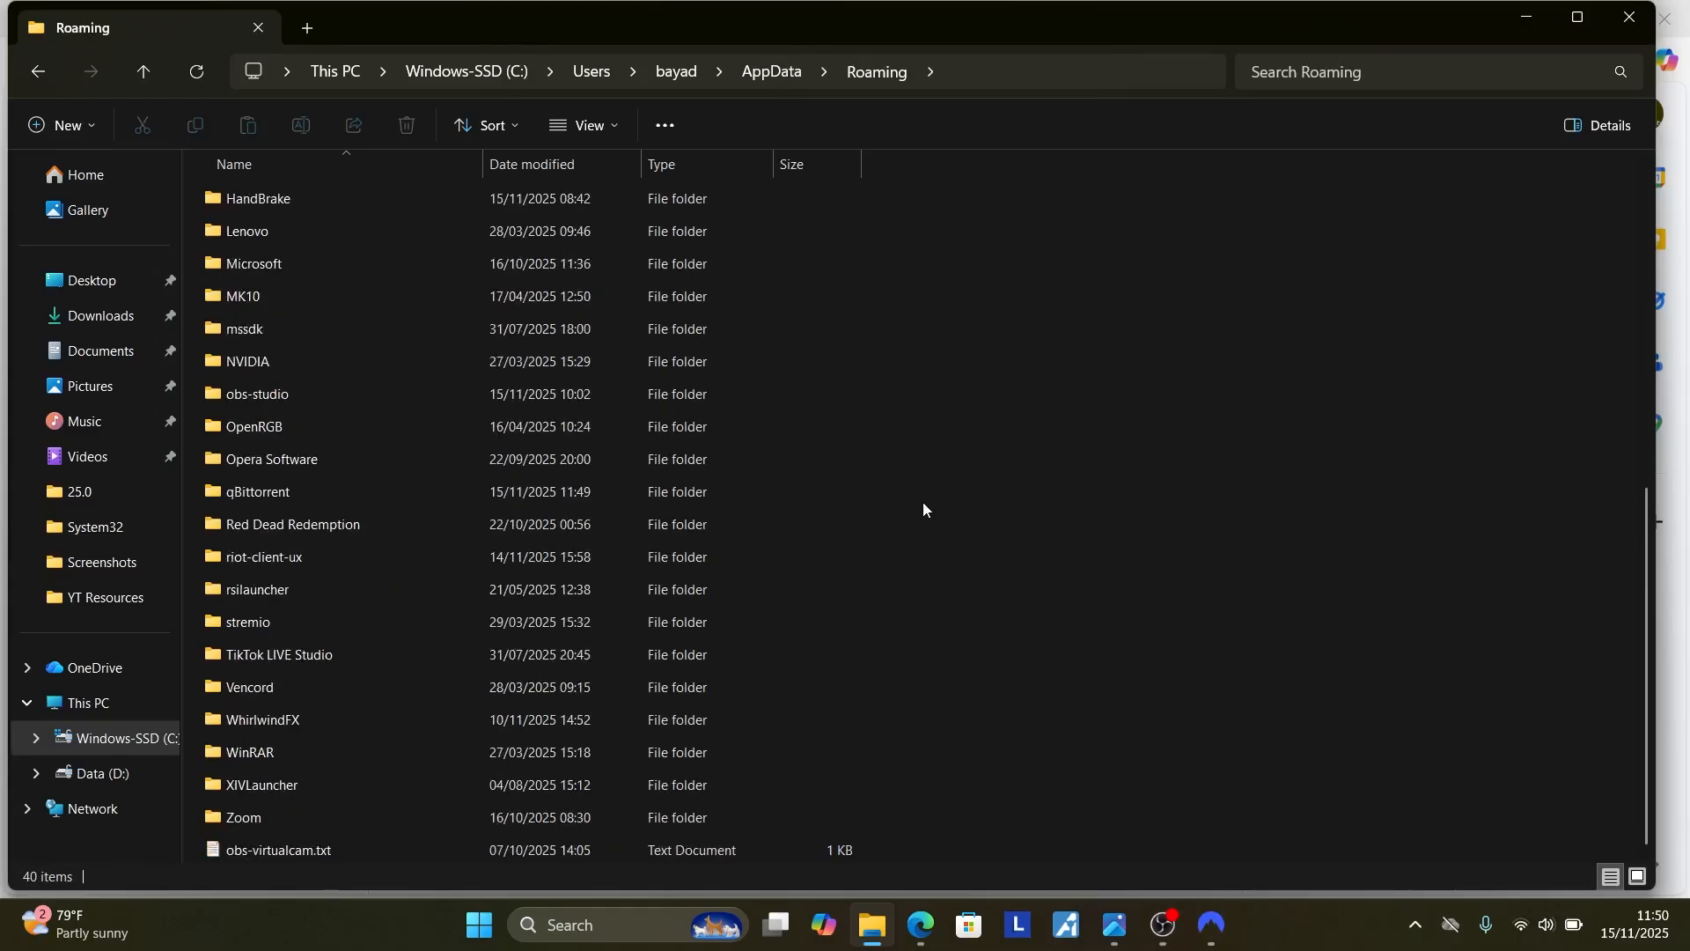
{"action": "left_click", "coordinate": [257, 492]}
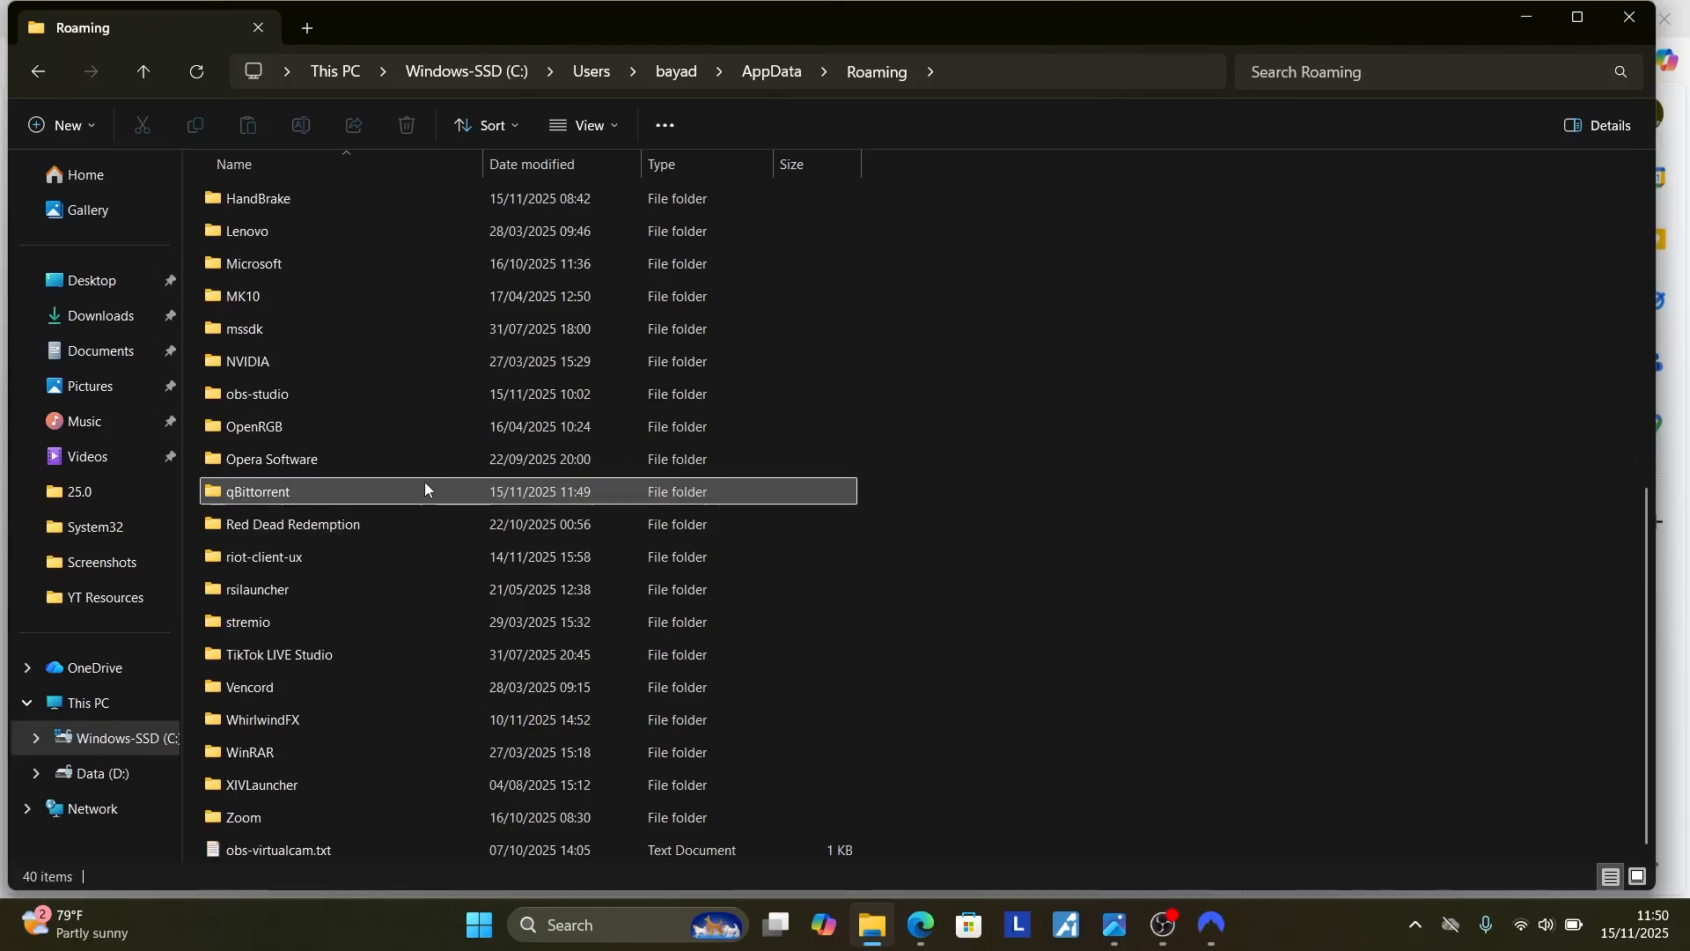
Enter the qBittorrent settings folder and bring up Delete for the qBittorrent.ini file
{"action": "double_click", "coordinate": [257, 491]}
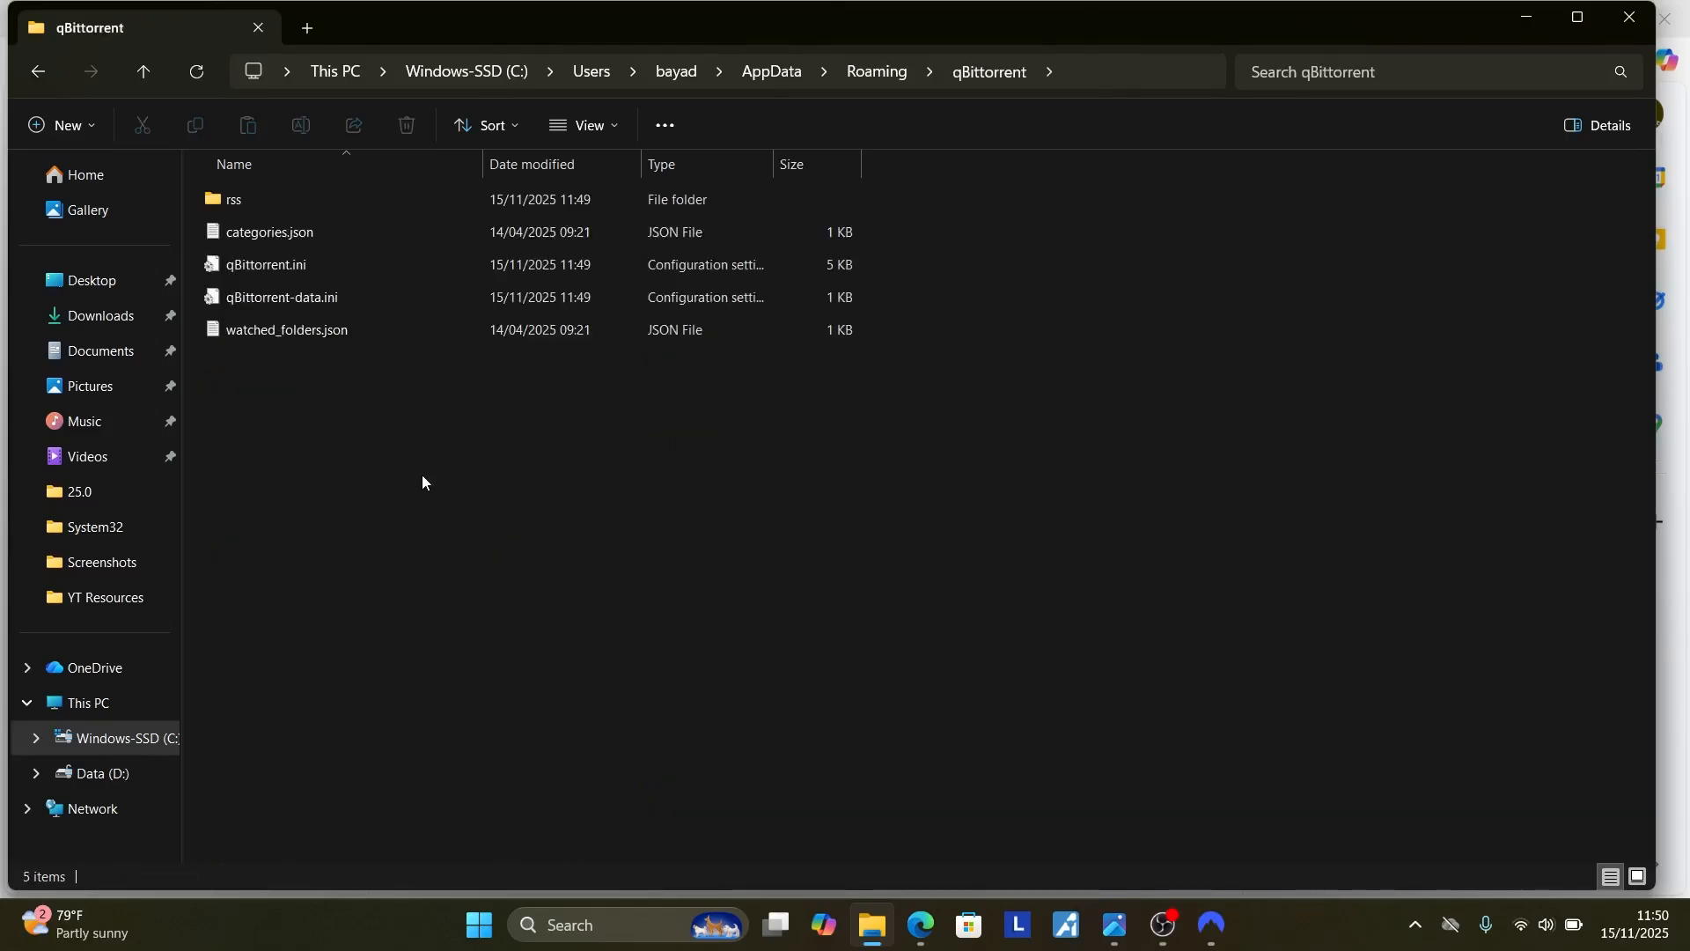
{"action": "left_click", "coordinate": [266, 264]}
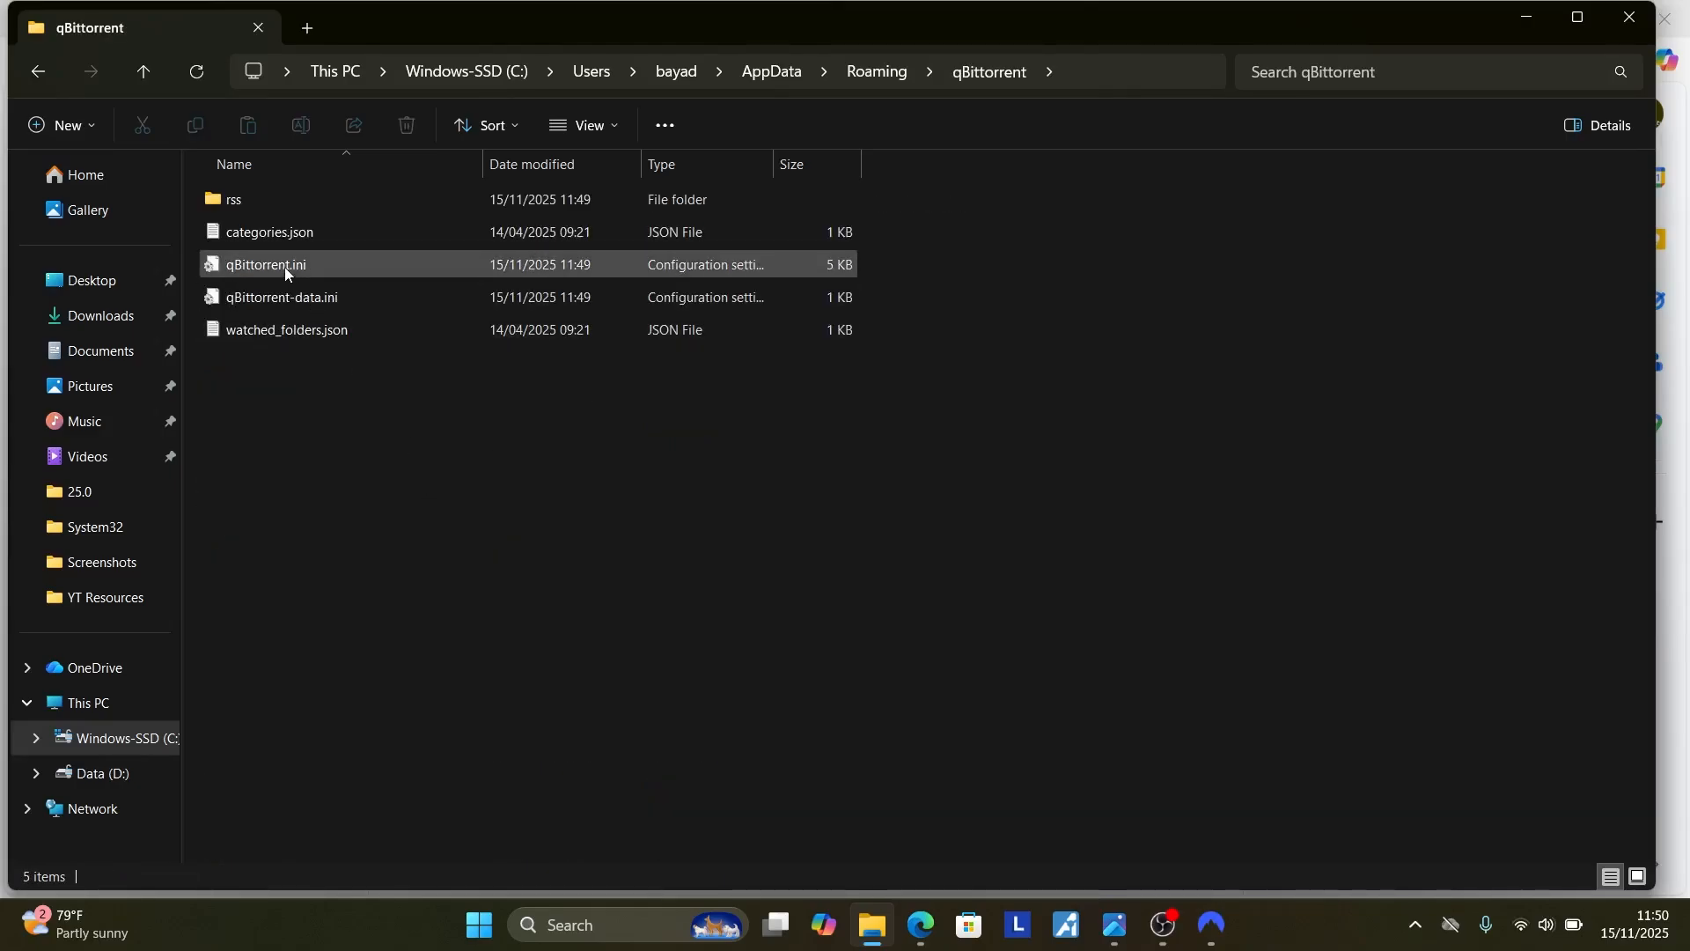
{"action": "mouse_move", "coordinate": [285, 264]}
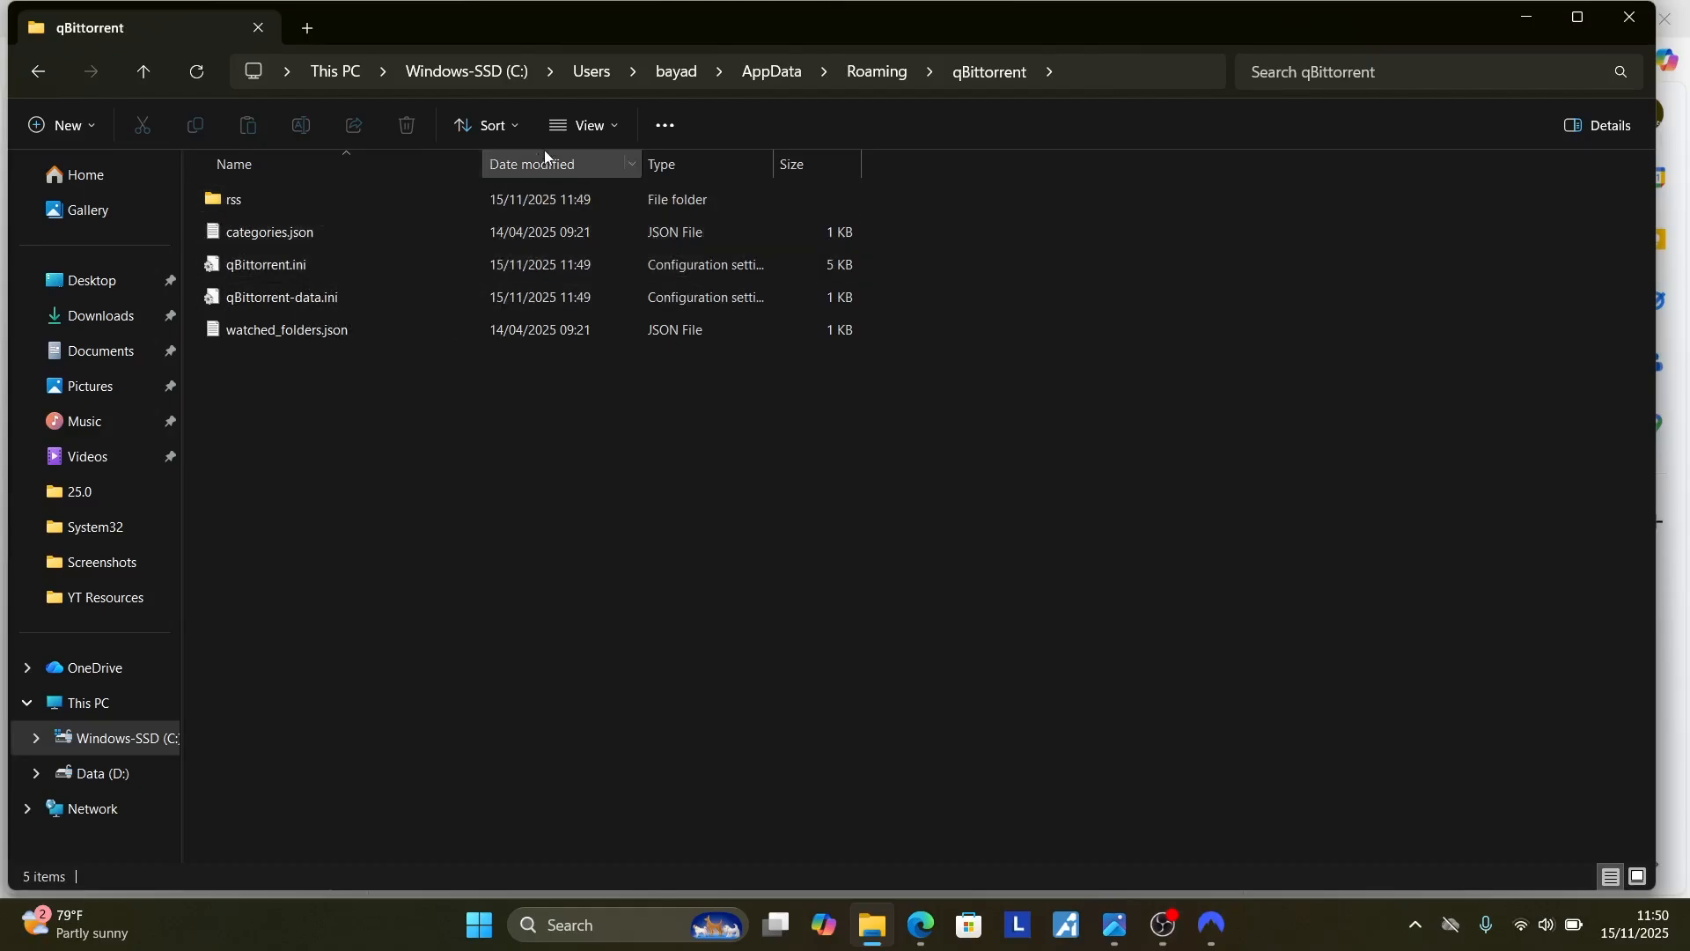
{"action": "left_click", "coordinate": [584, 125]}
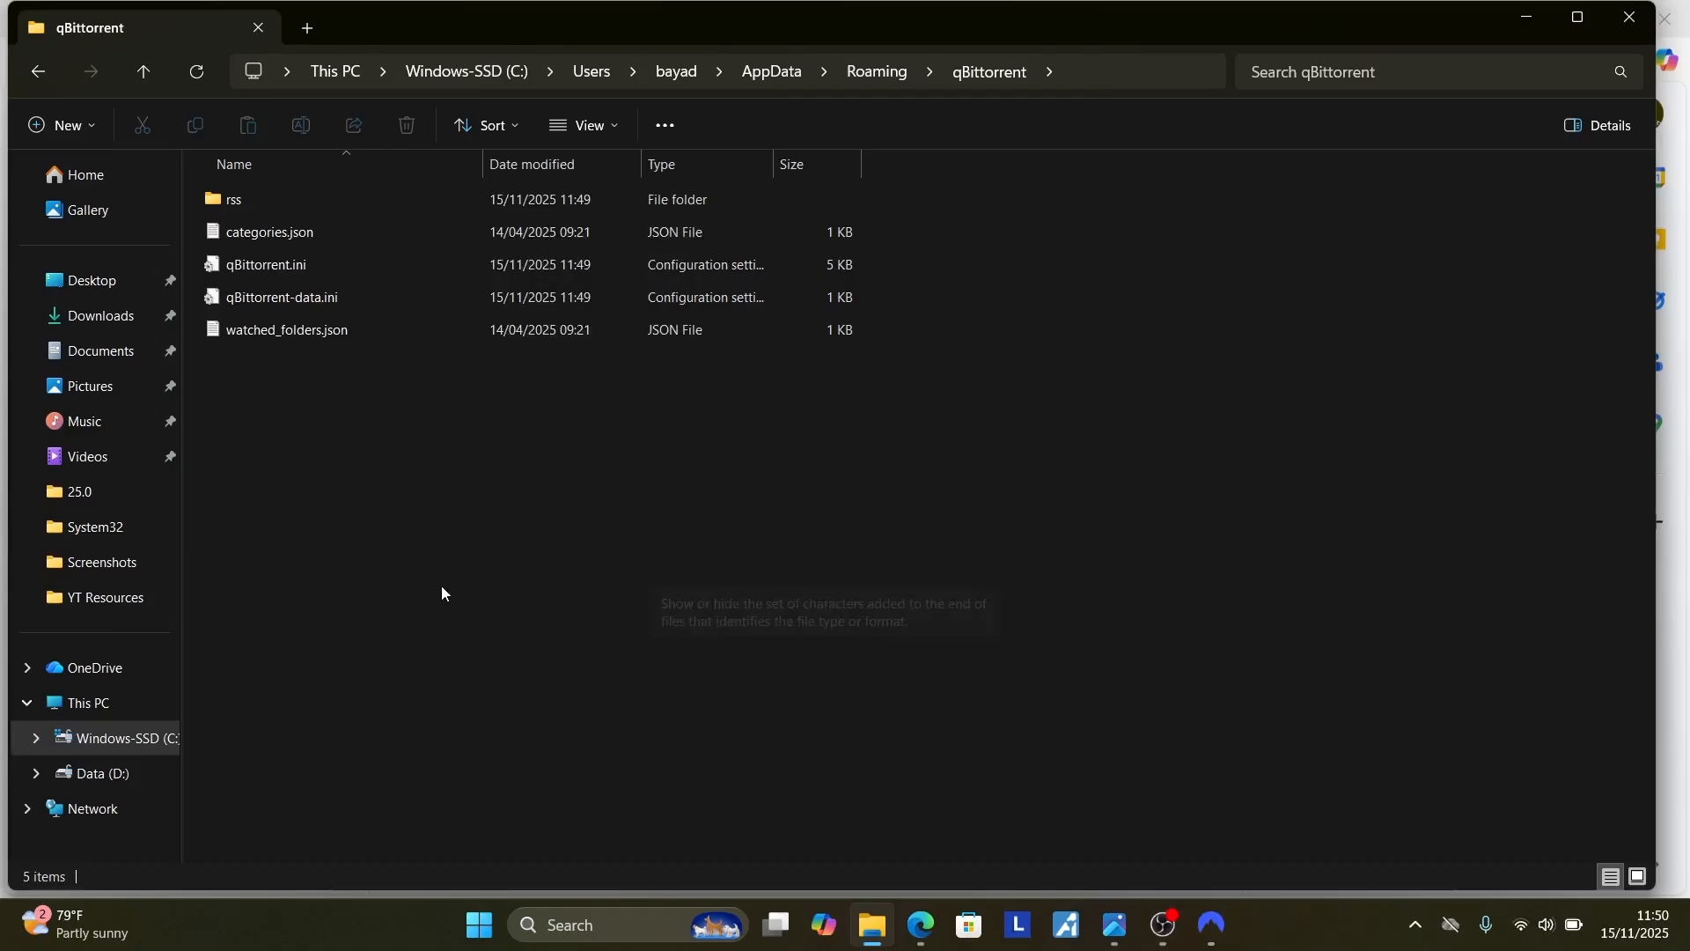
{"action": "left_click", "coordinate": [264, 264]}
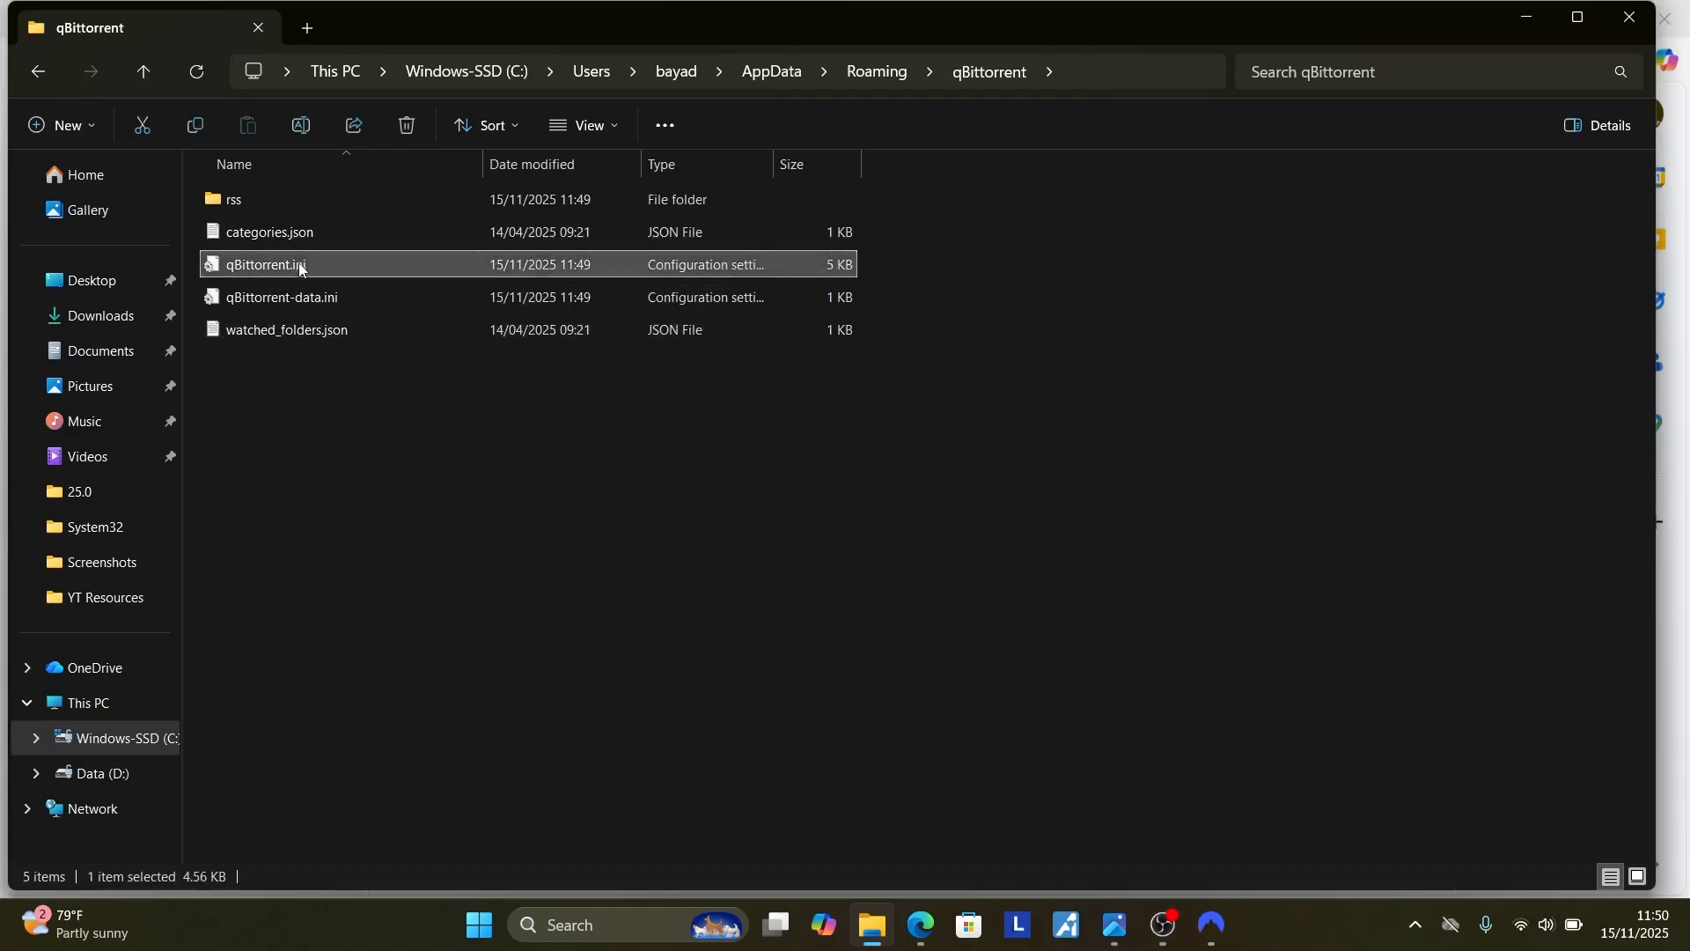
{"action": "right_click", "coordinate": [264, 265]}
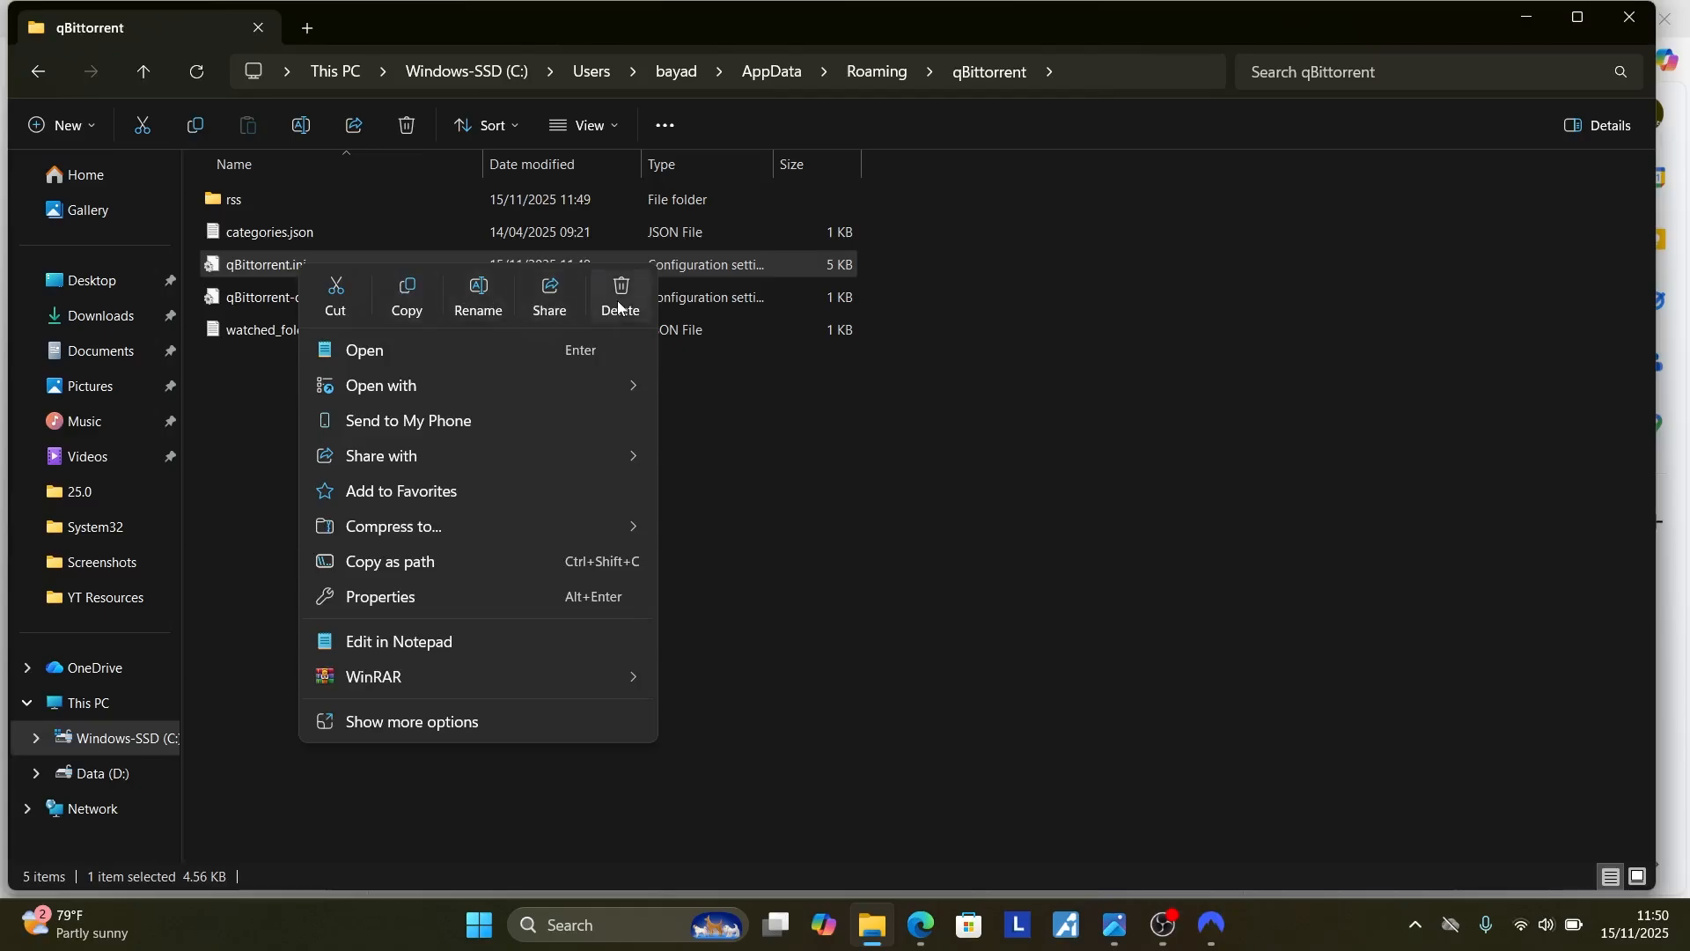
{"action": "mouse_move", "coordinate": [663, 321]}
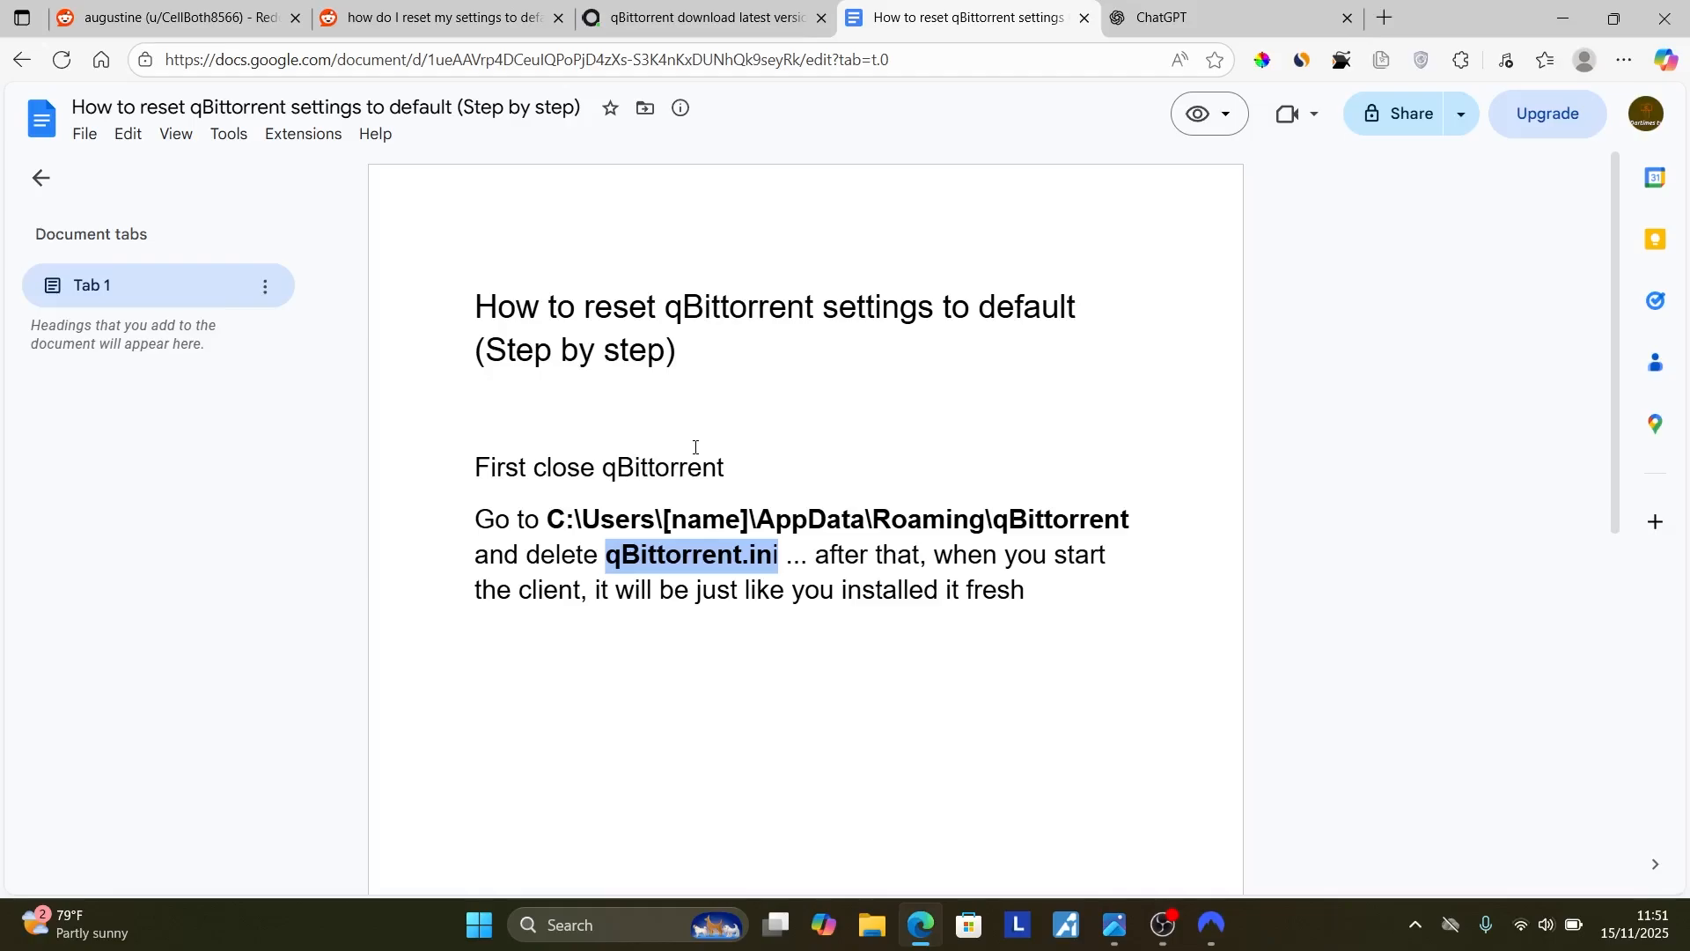
{"action": "mouse_move", "coordinate": [1169, 148]}
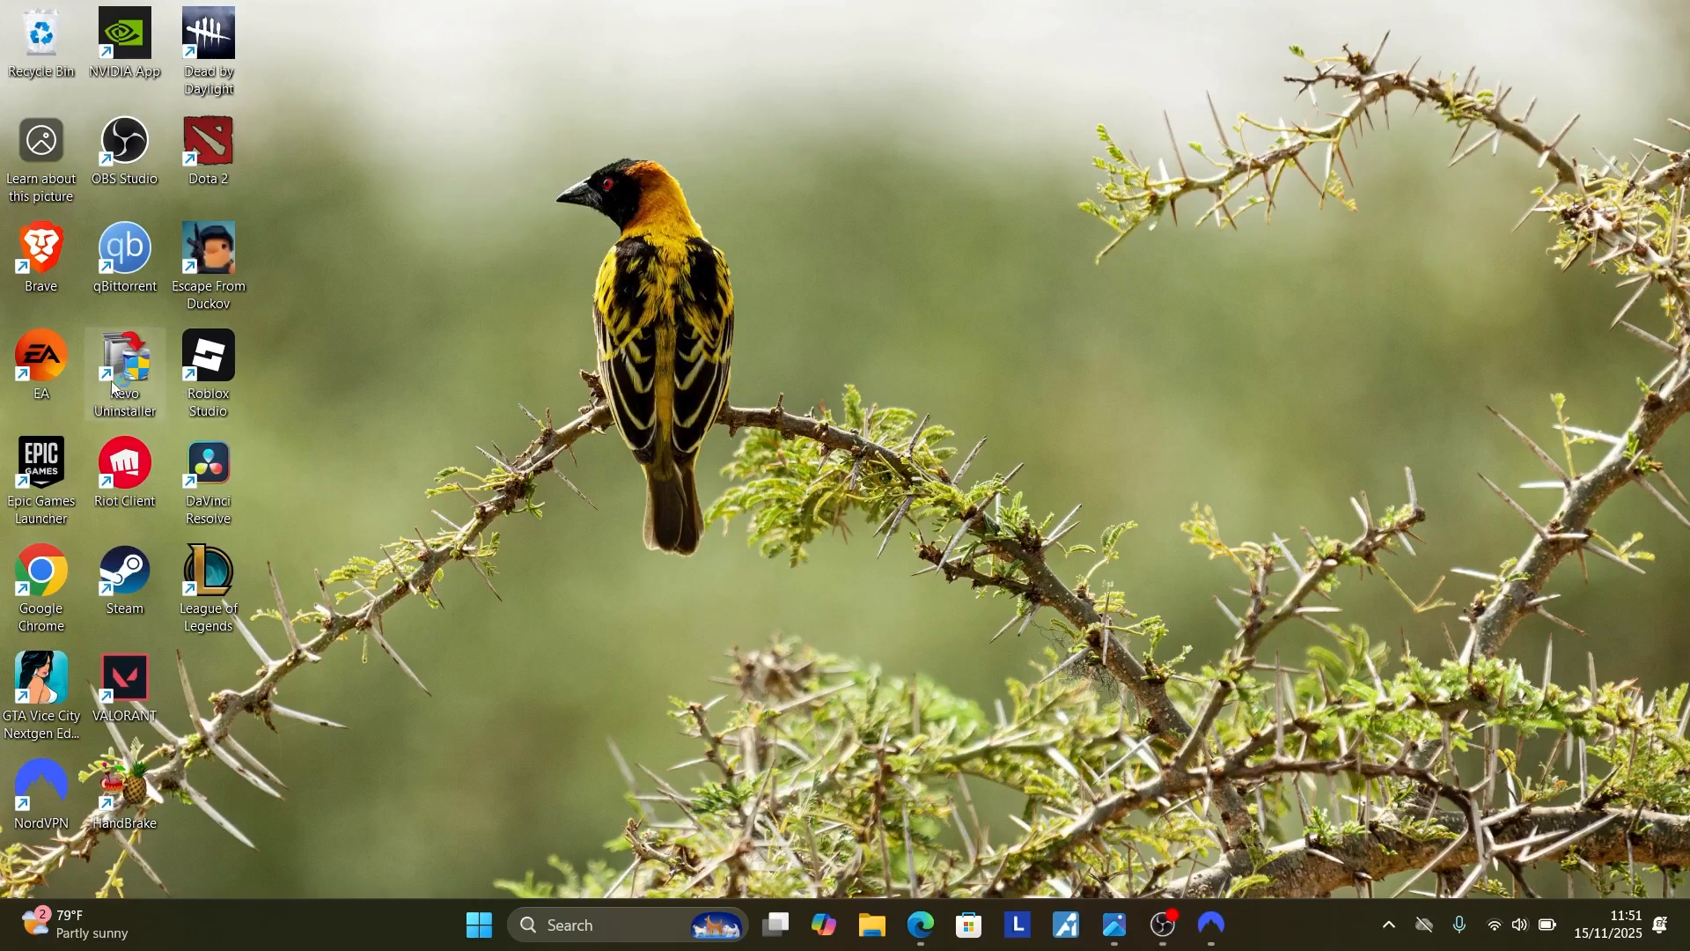
Launch Revo Uninstaller, dismiss its update offer, and start uninstalling the qBittorrent entry
{"action": "double_click", "coordinate": [123, 371]}
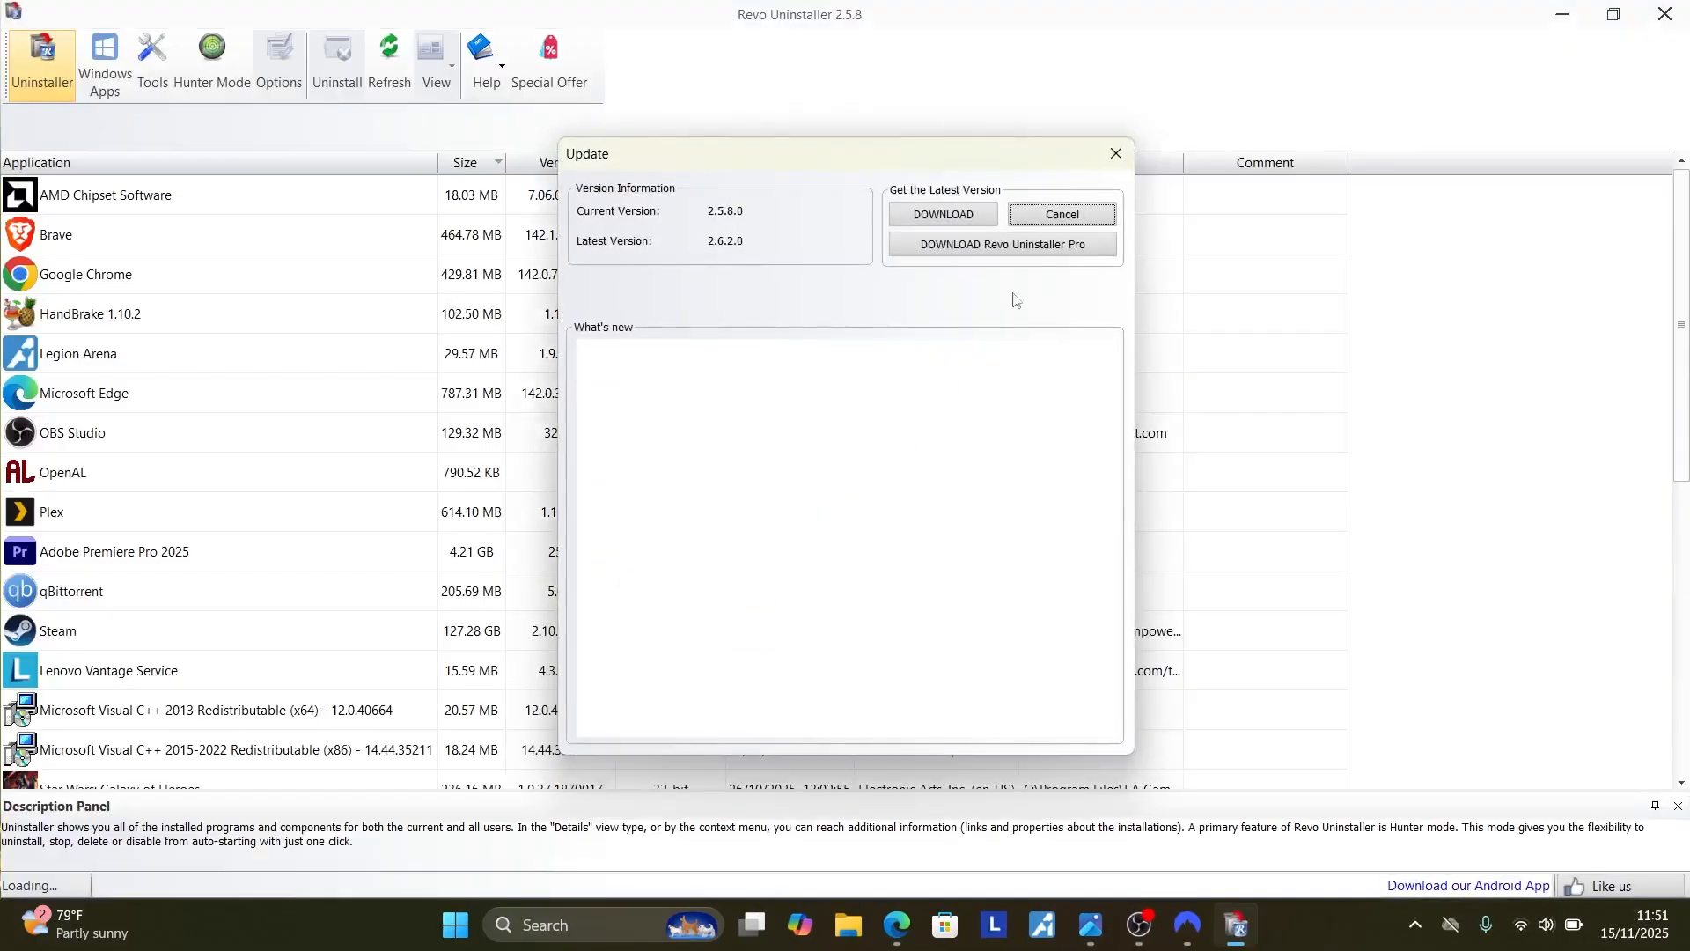
{"action": "left_click", "coordinate": [1060, 213]}
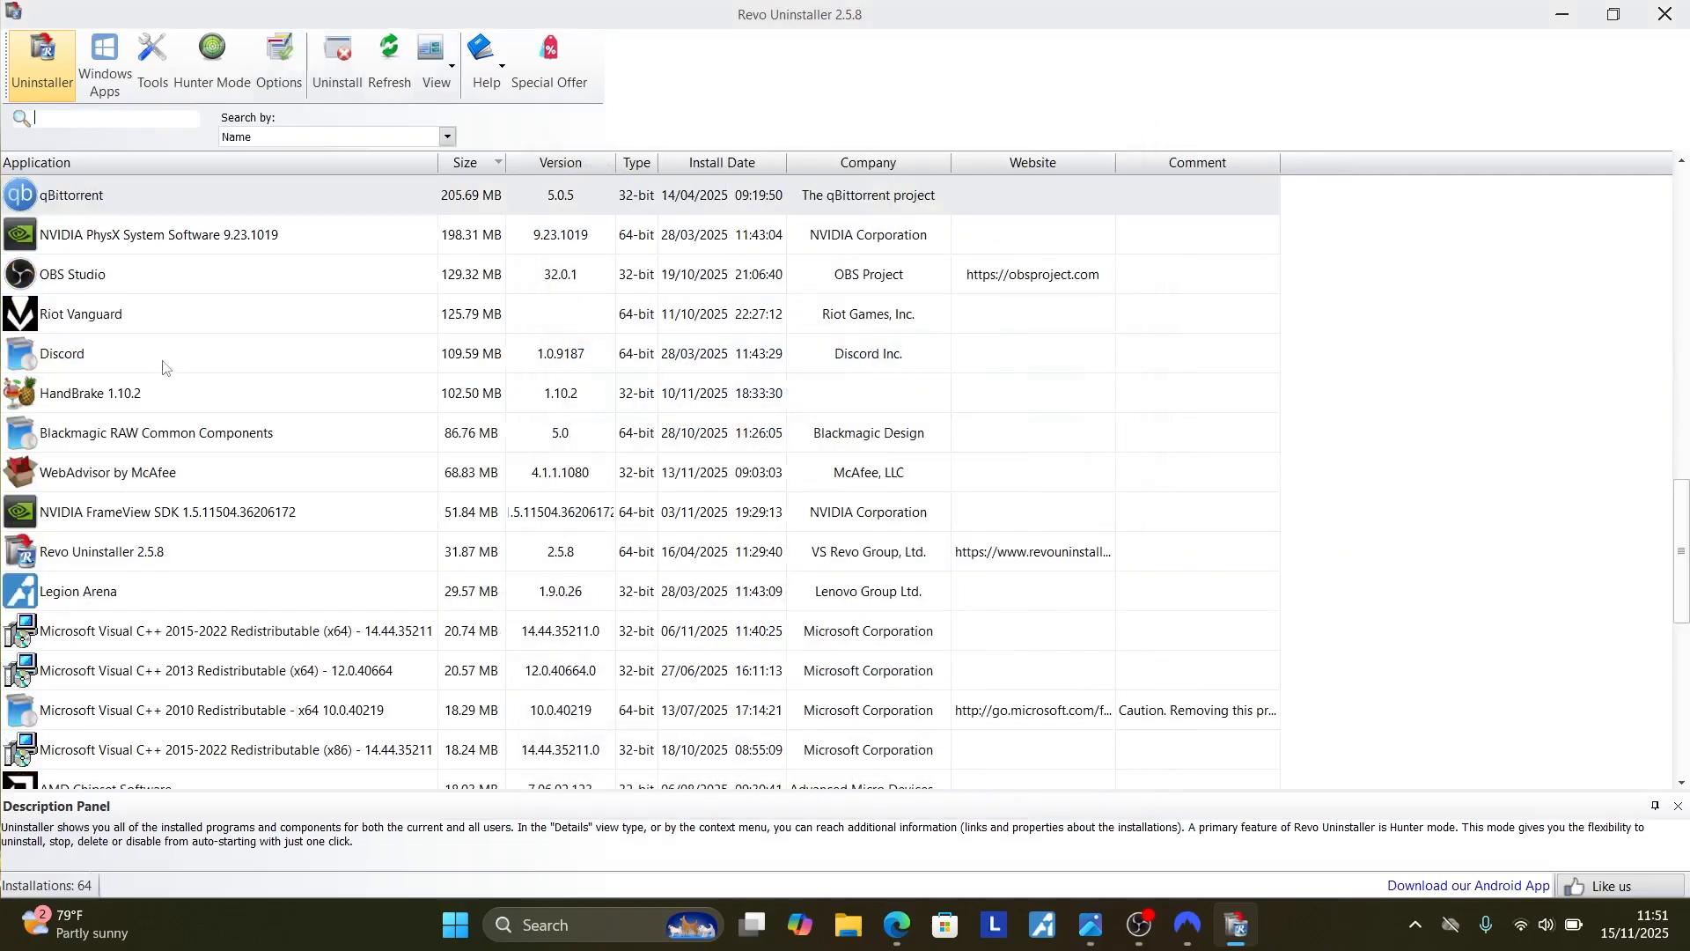
{"action": "right_click", "coordinate": [70, 195]}
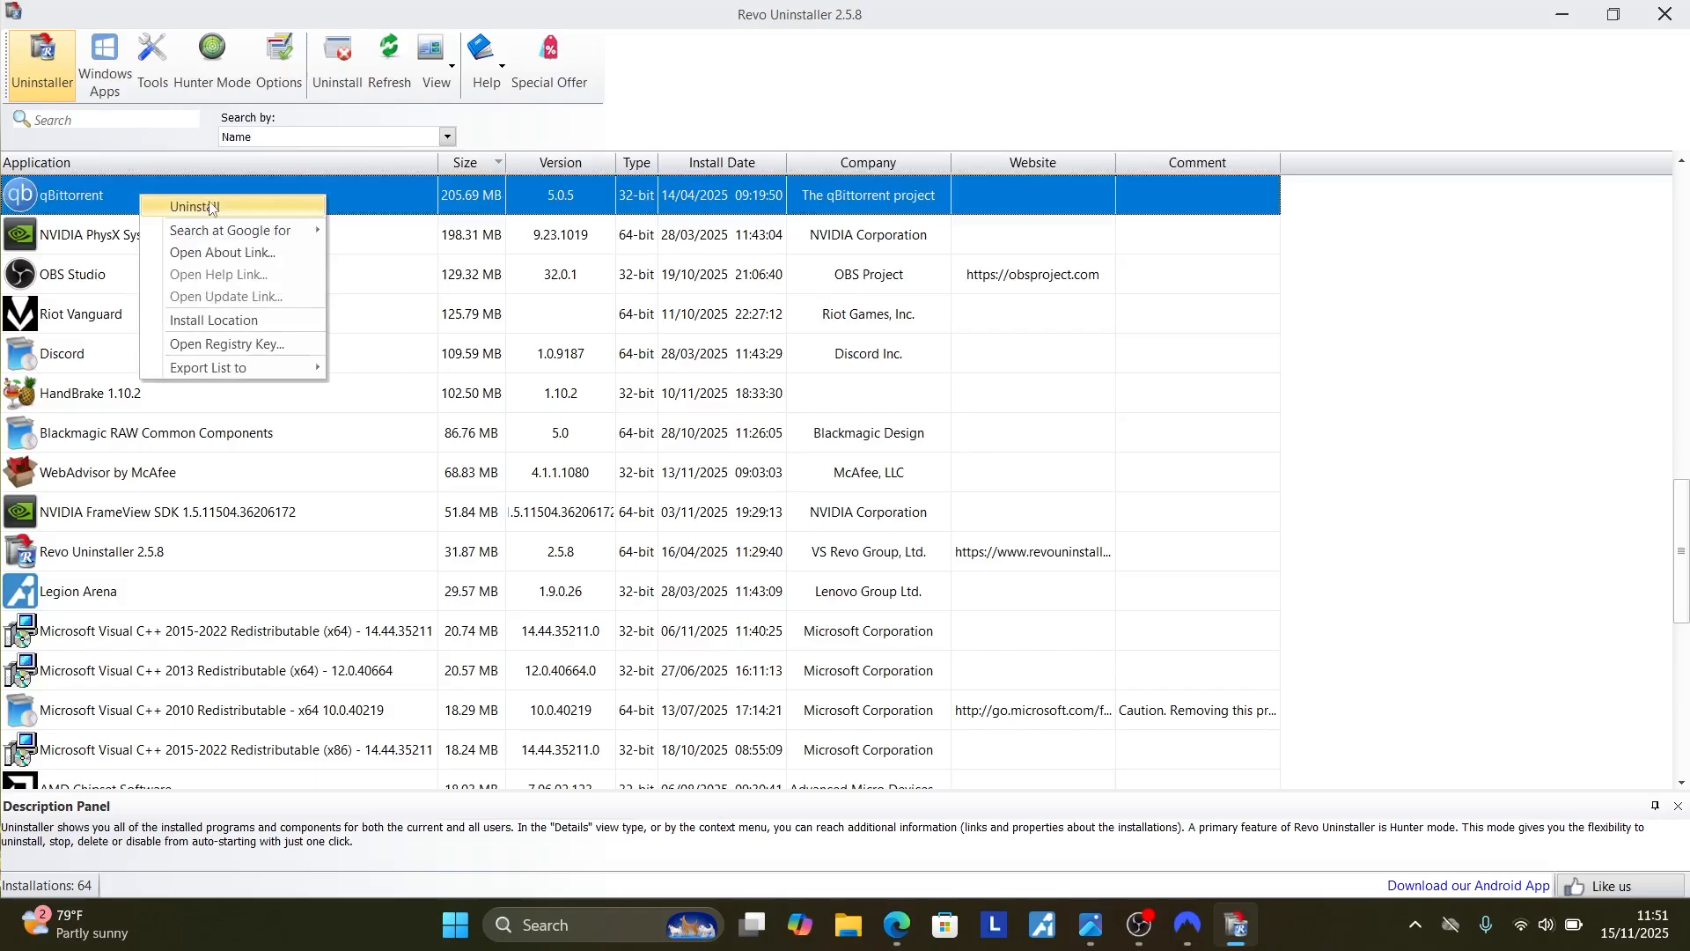
{"action": "left_click", "coordinate": [192, 206]}
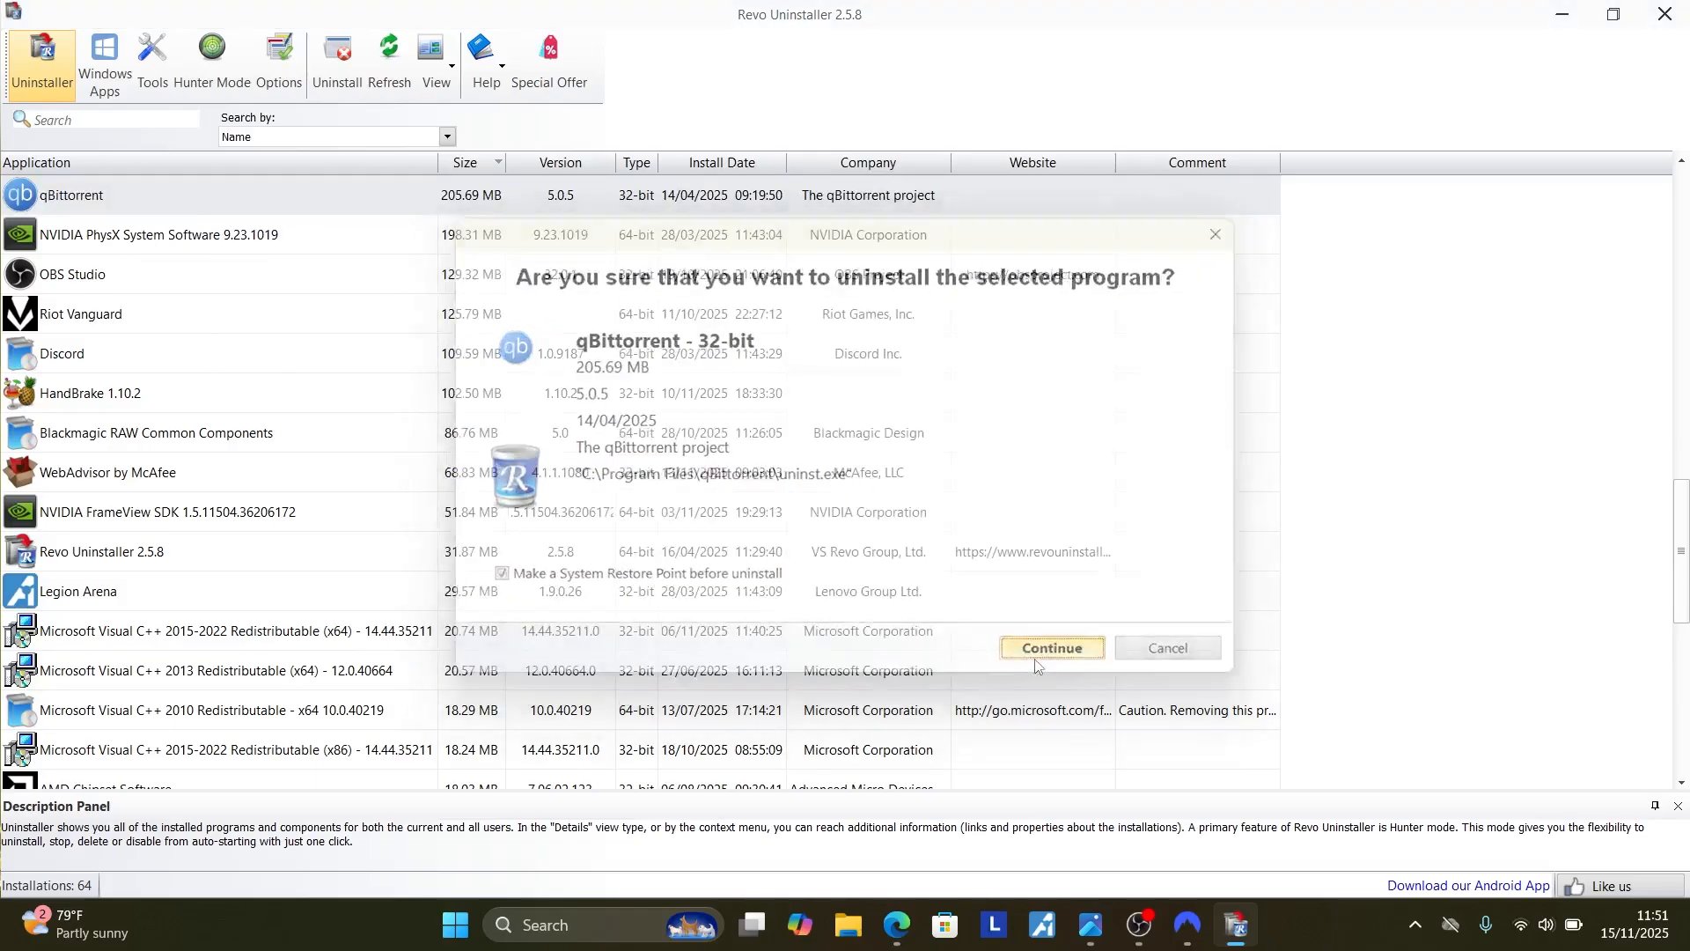
Confirm and run the qBittorrent uninstall of files and shortcuts, then close the finished wizard
{"action": "left_click", "coordinate": [1049, 647]}
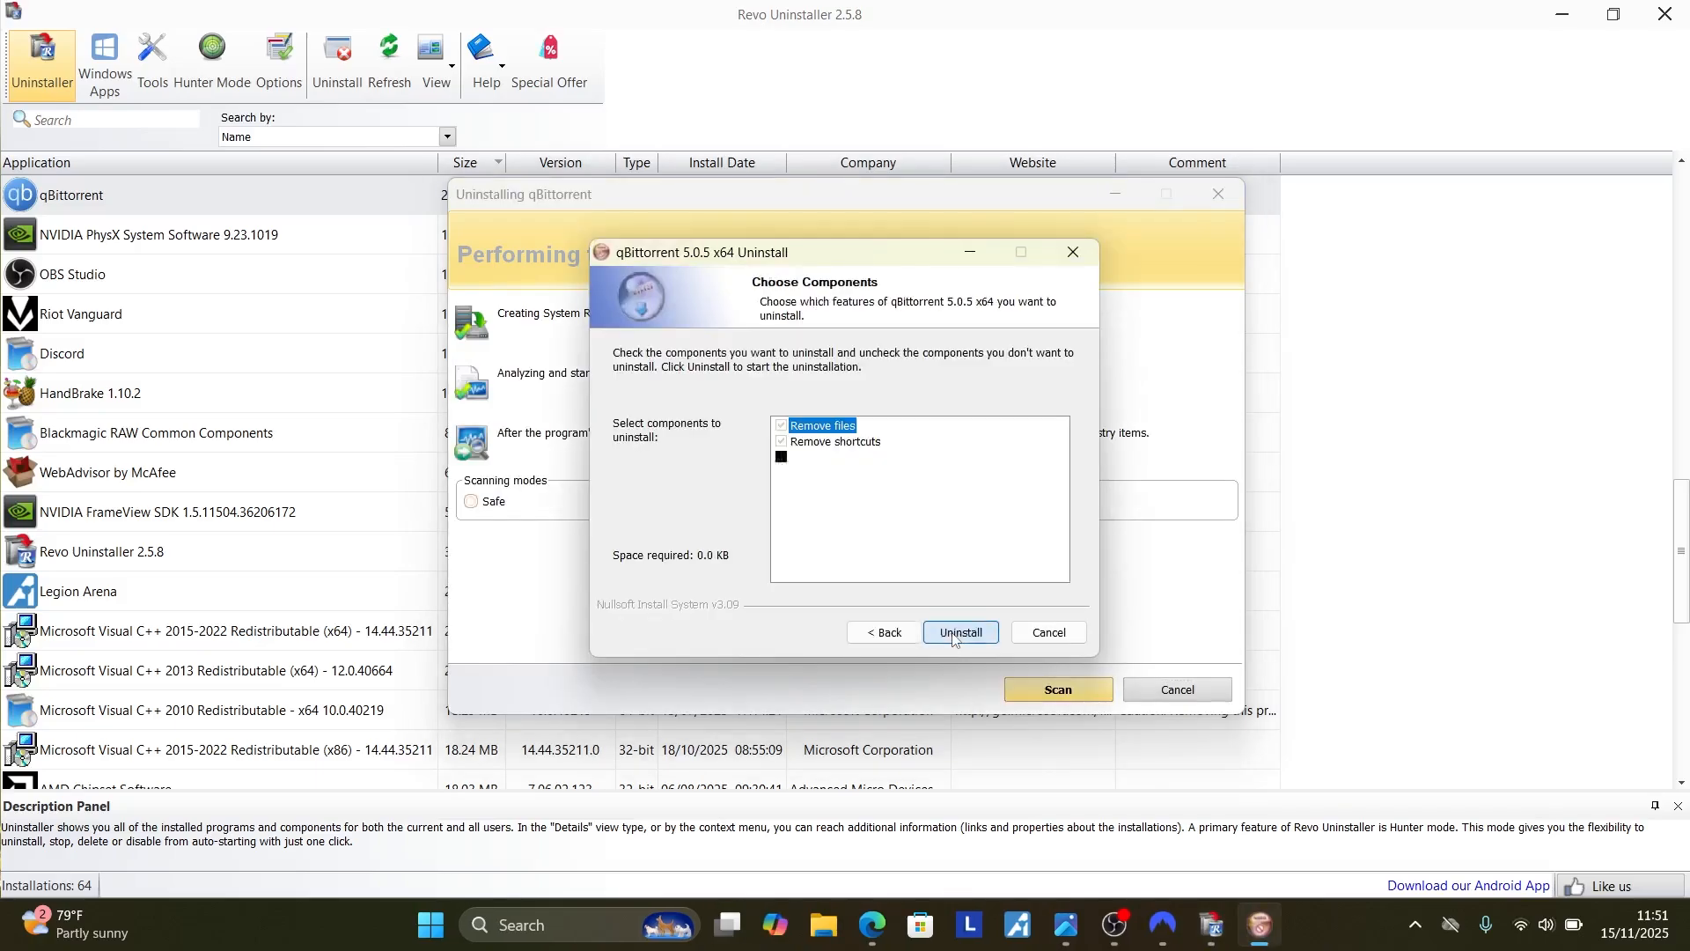
{"action": "left_click", "coordinate": [958, 632]}
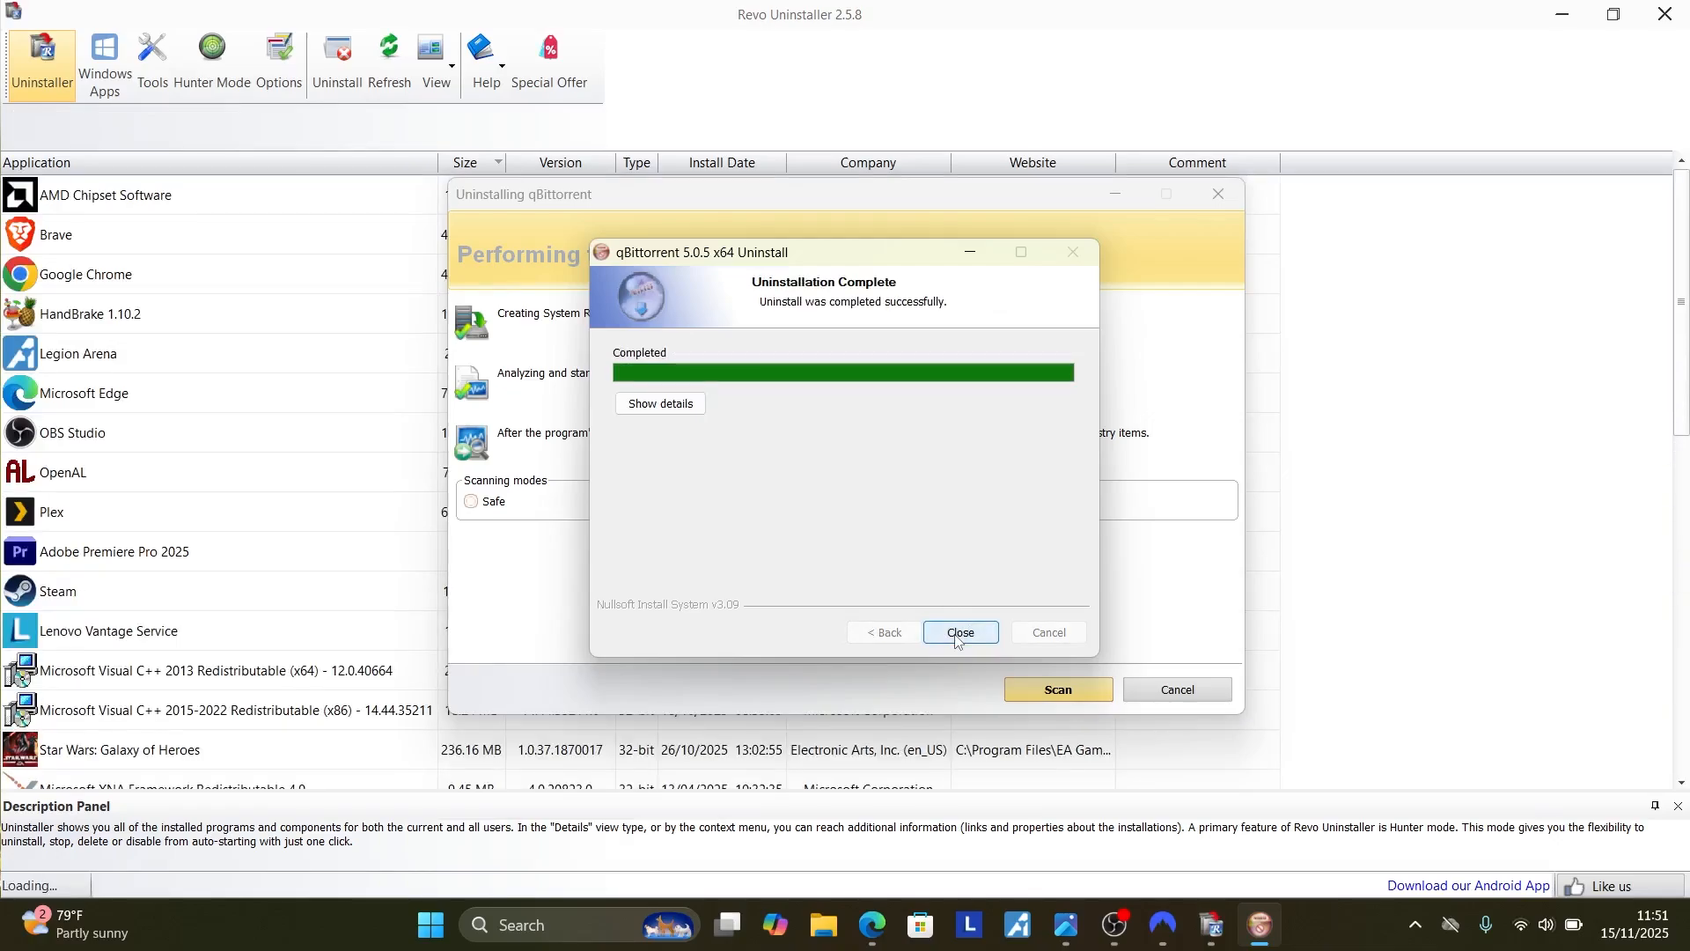
{"action": "left_click", "coordinate": [958, 632]}
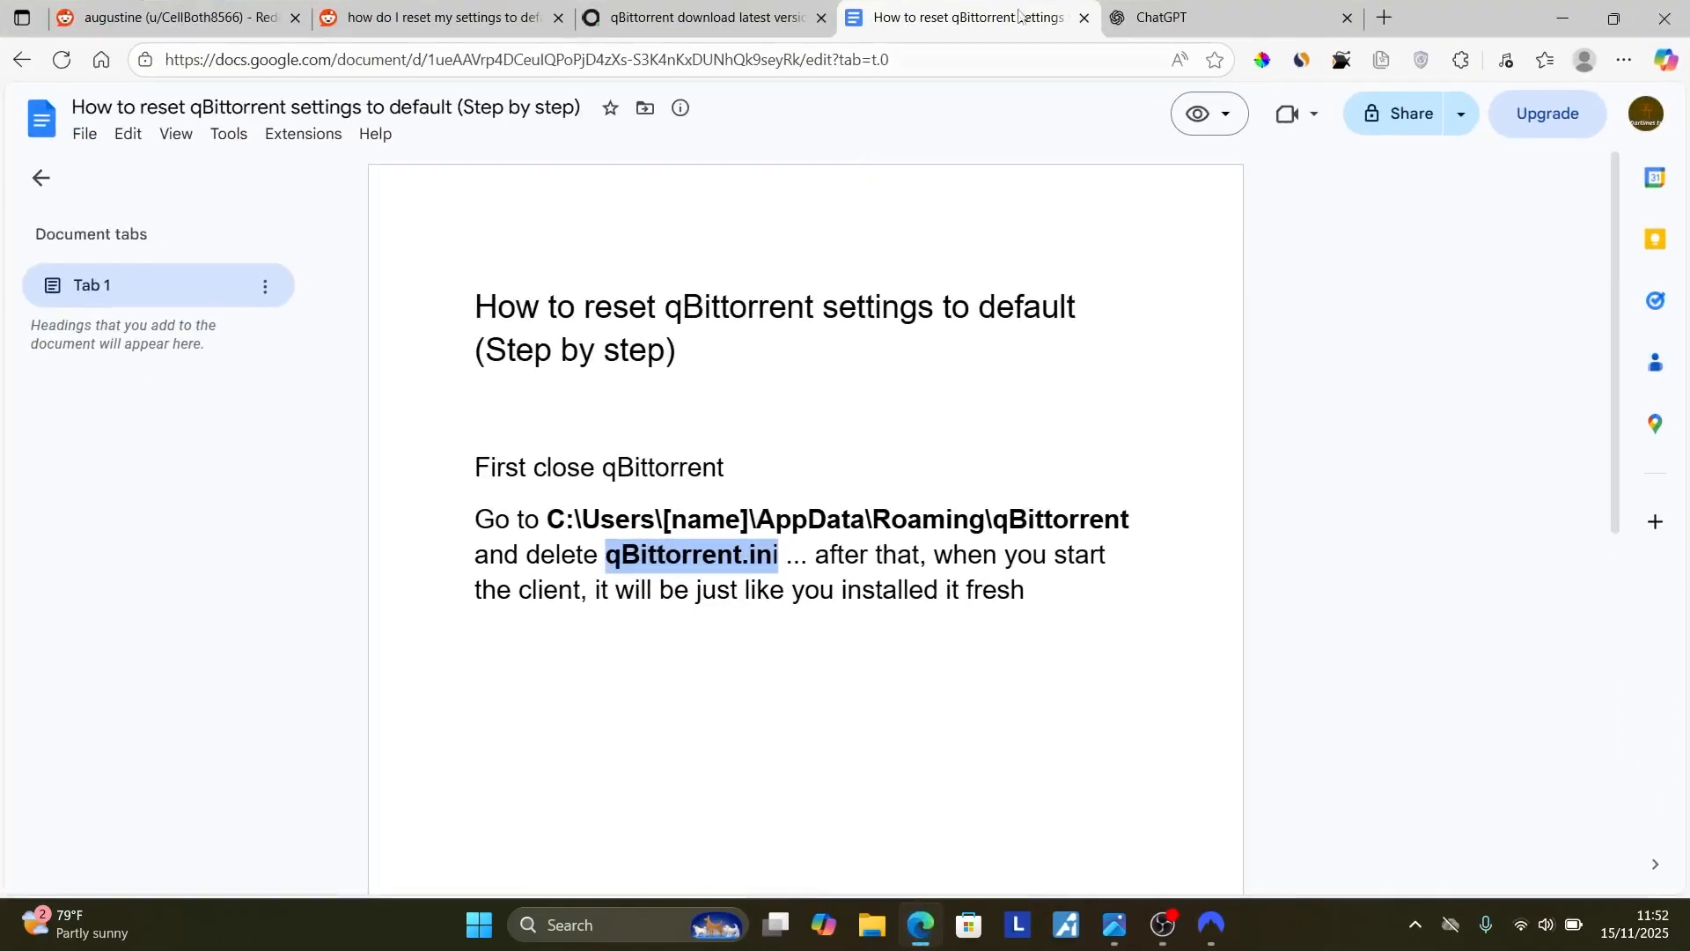
View FossHub's QBITTORRENT DOWNLOAD table of Windows, Mac and AppImage builds
{"action": "left_click", "coordinate": [701, 18]}
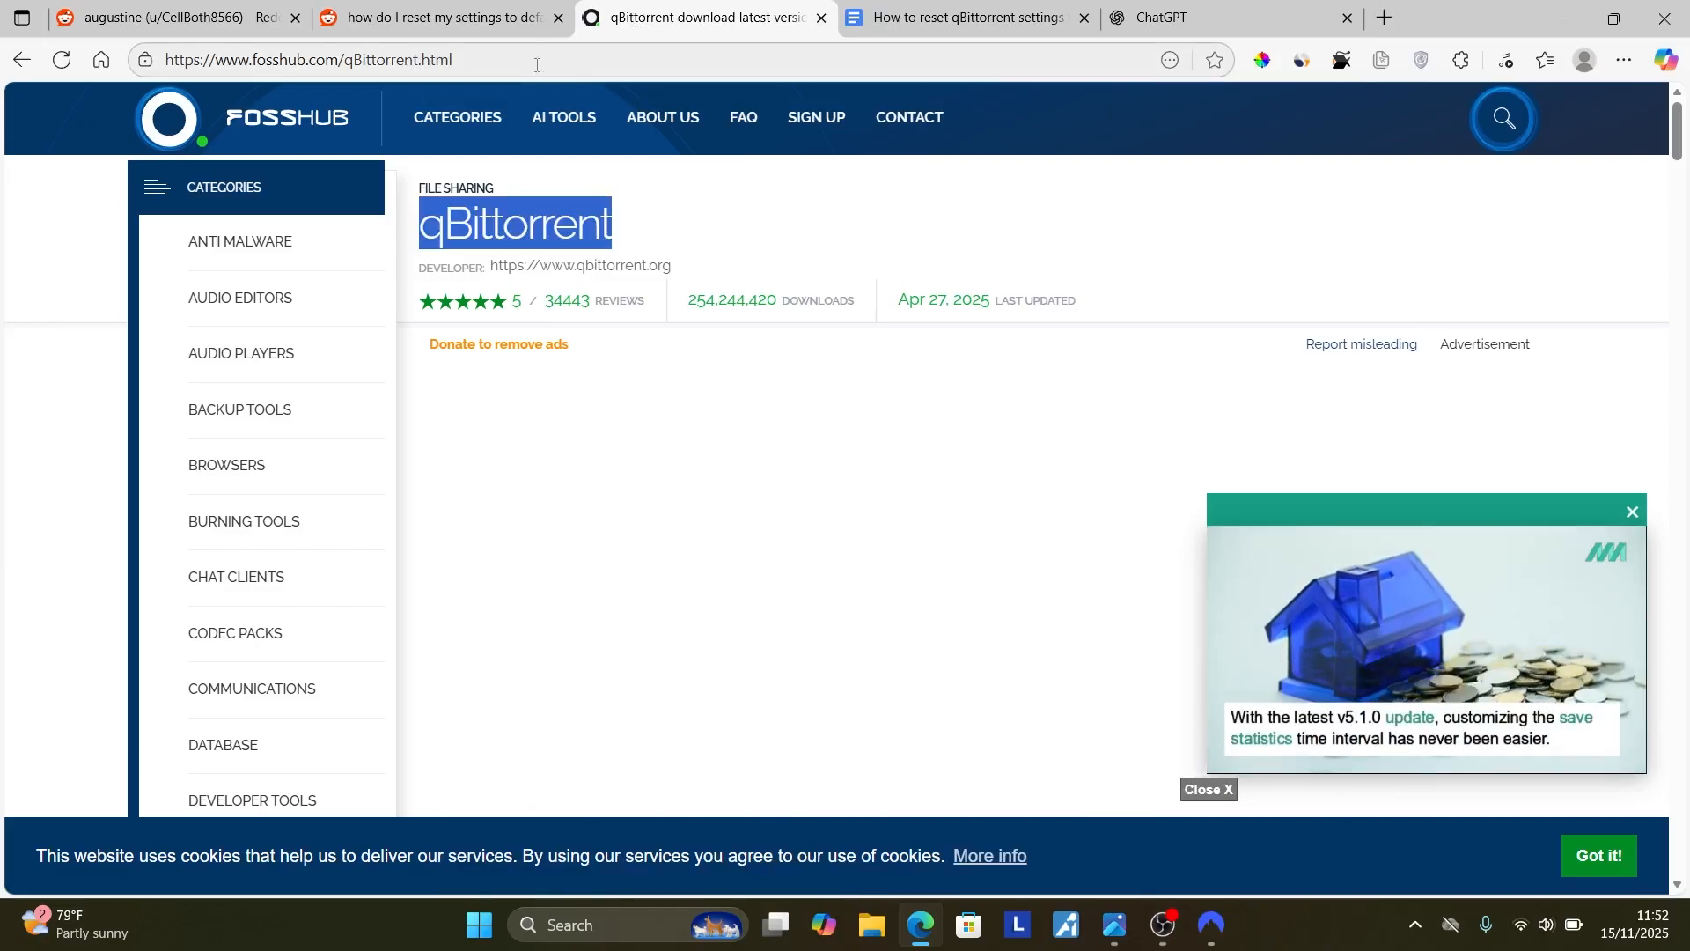
{"action": "scroll", "scroll_direction": "down", "scroll_amount": 3}
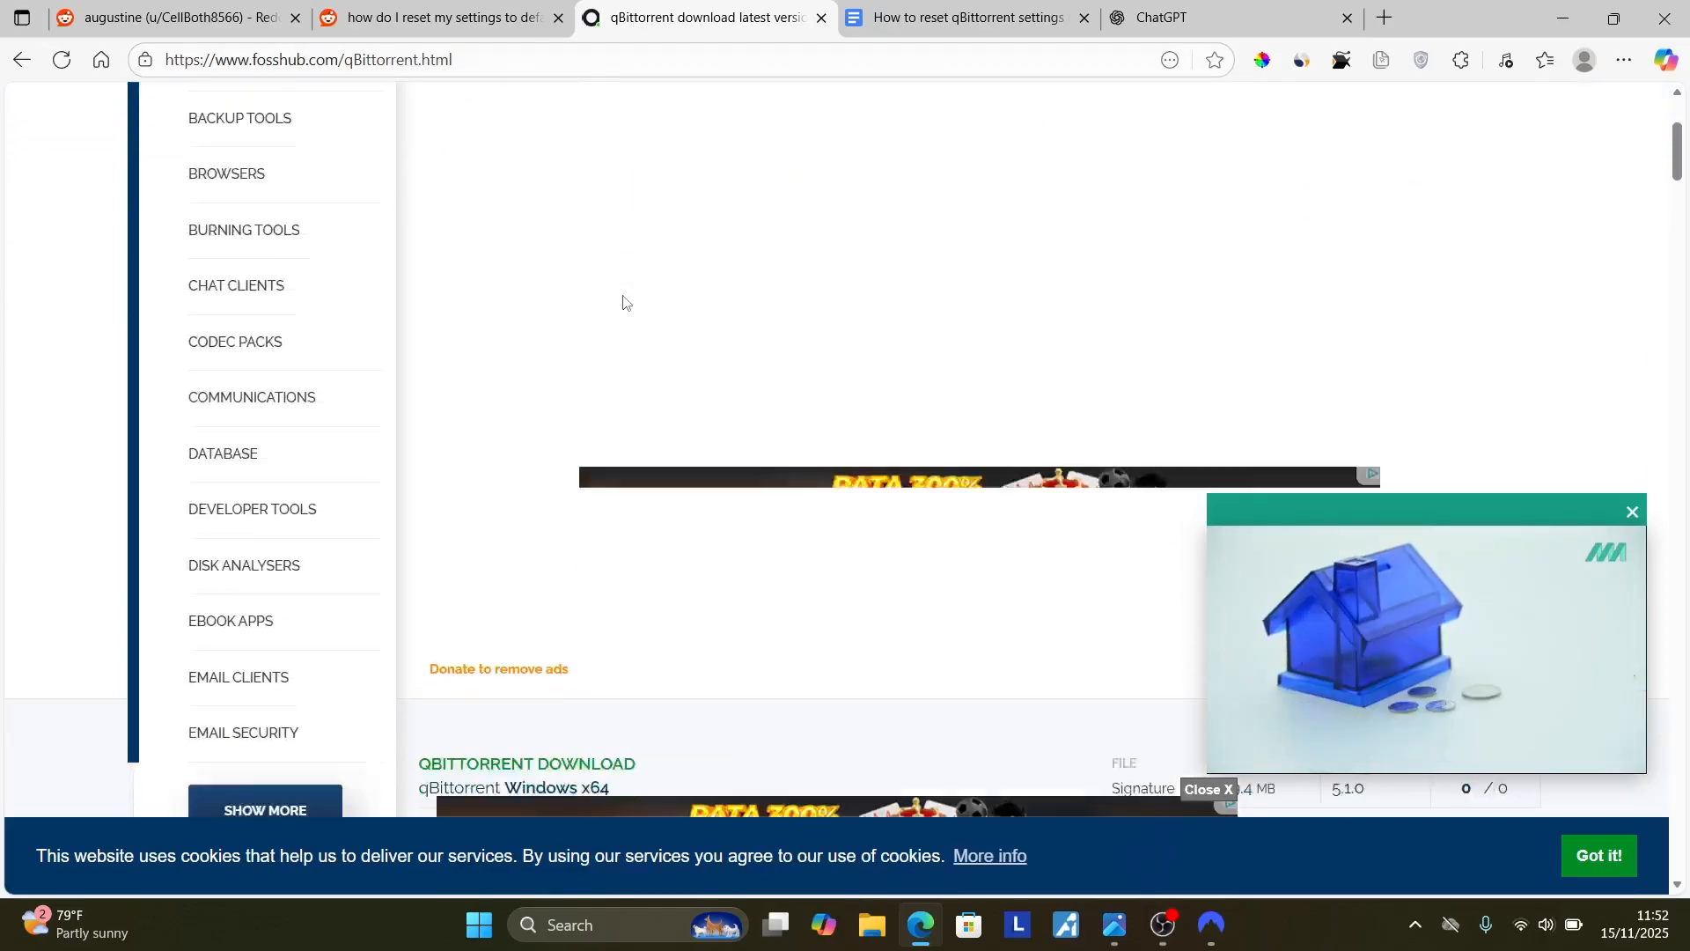
{"action": "scroll", "scroll_direction": "down", "scroll_amount": 3}
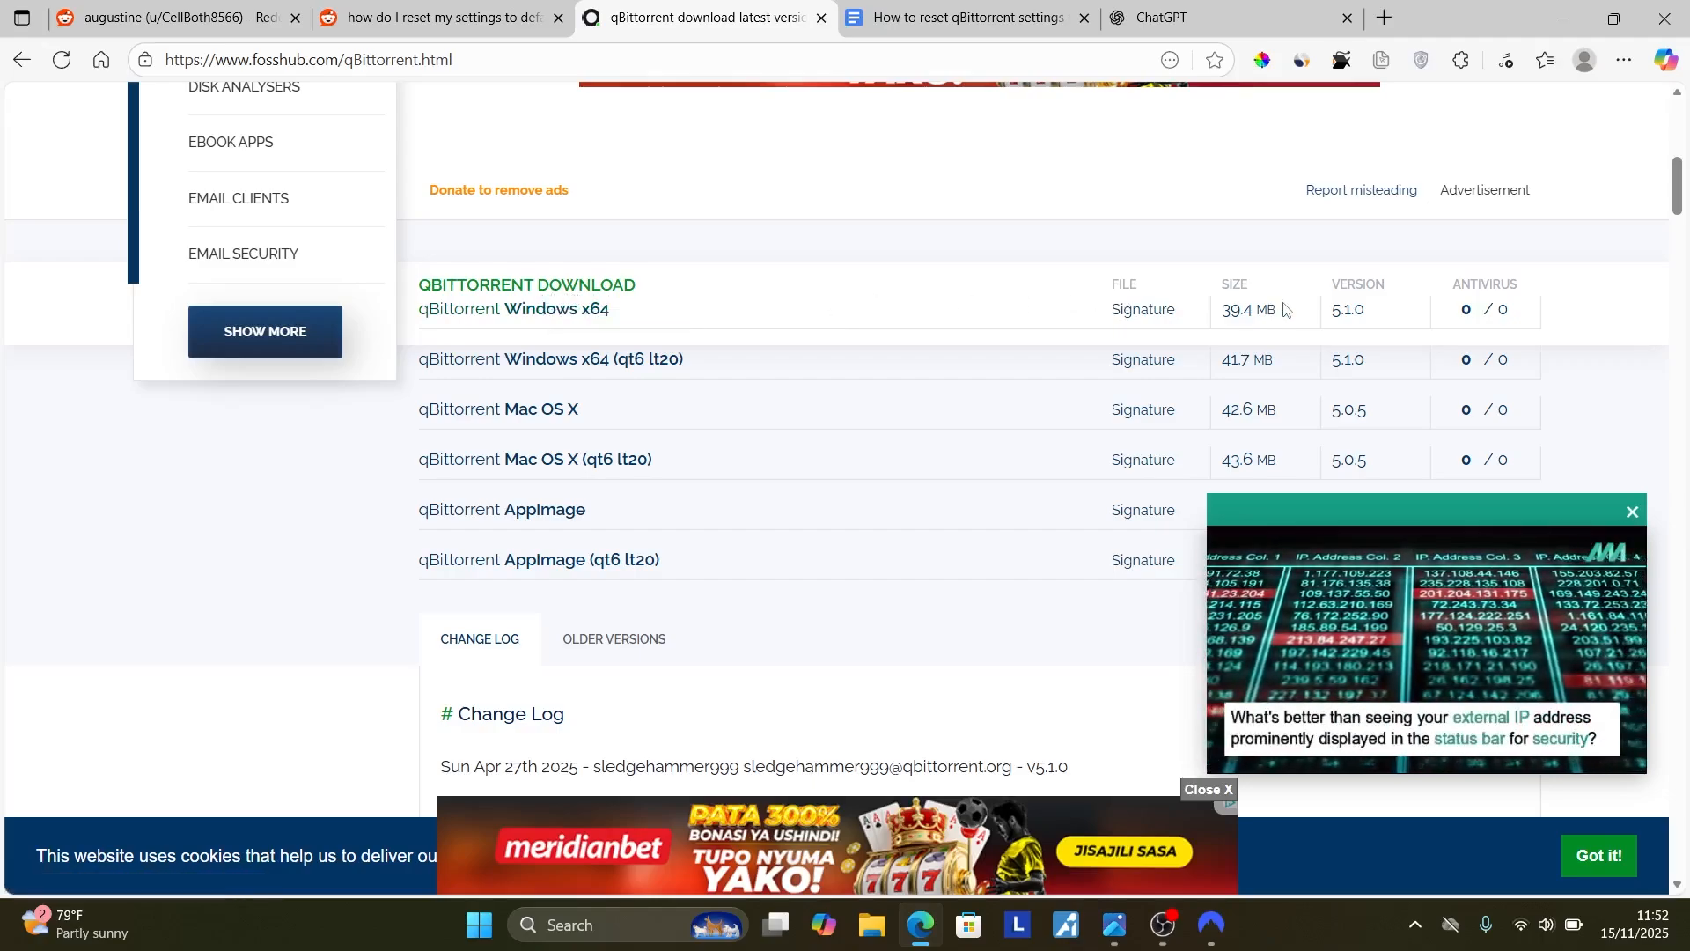
{"action": "scroll", "scroll_direction": "down", "scroll_amount": 3}
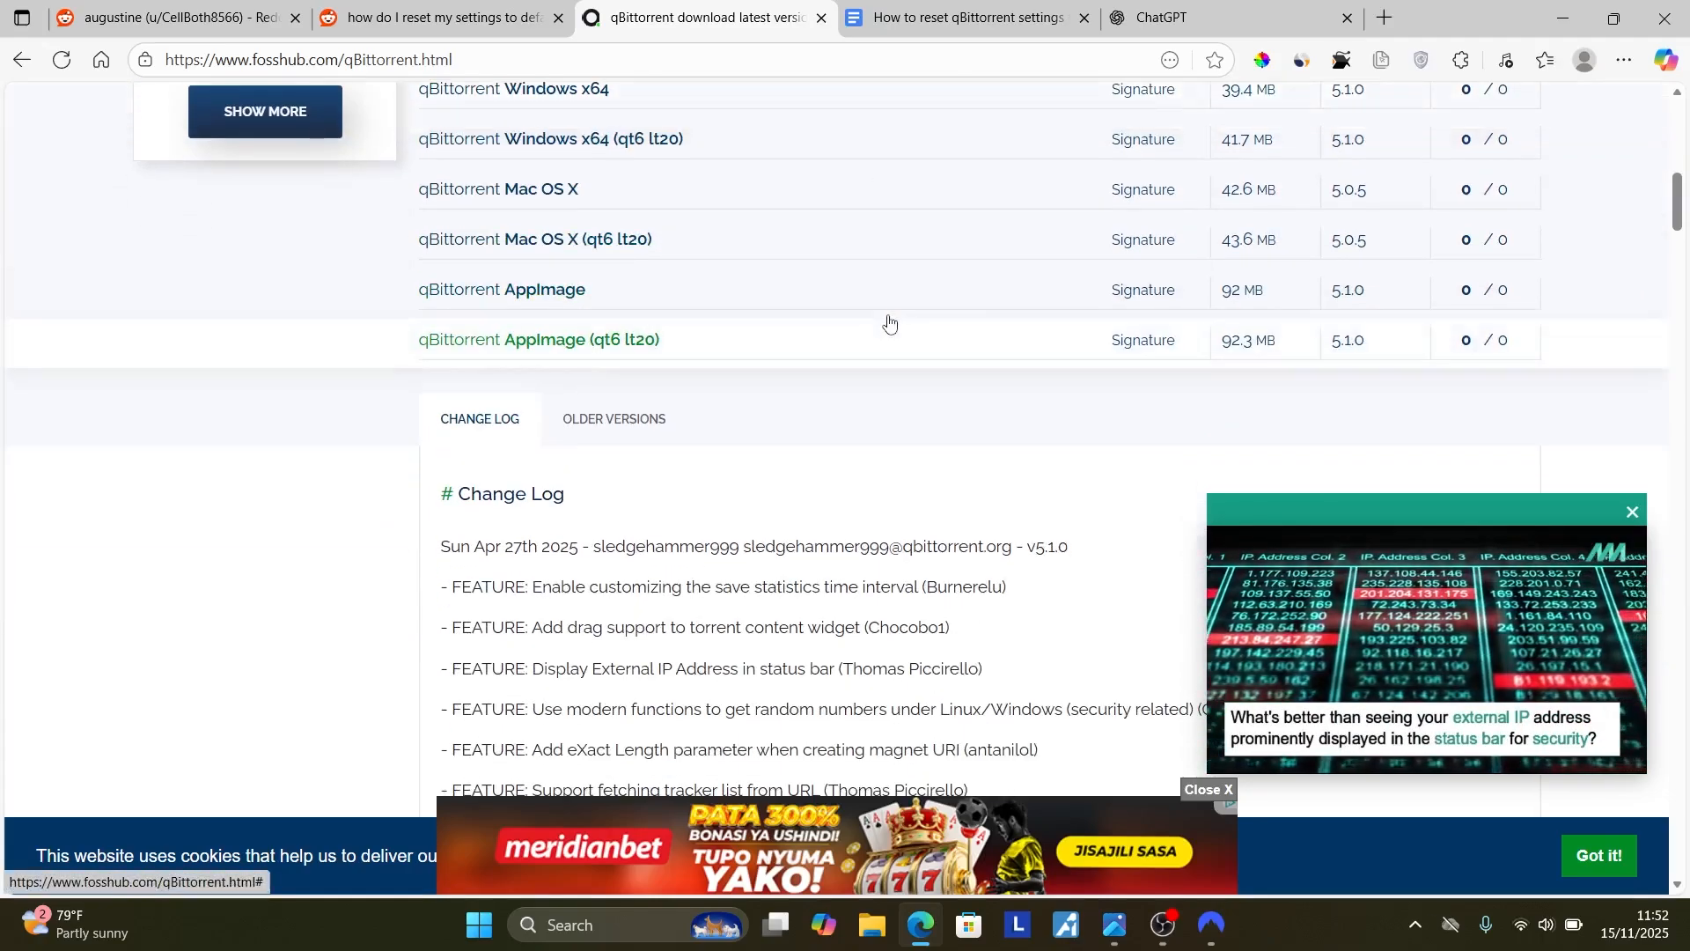
{"action": "scroll", "scroll_direction": "up", "scroll_amount": 3}
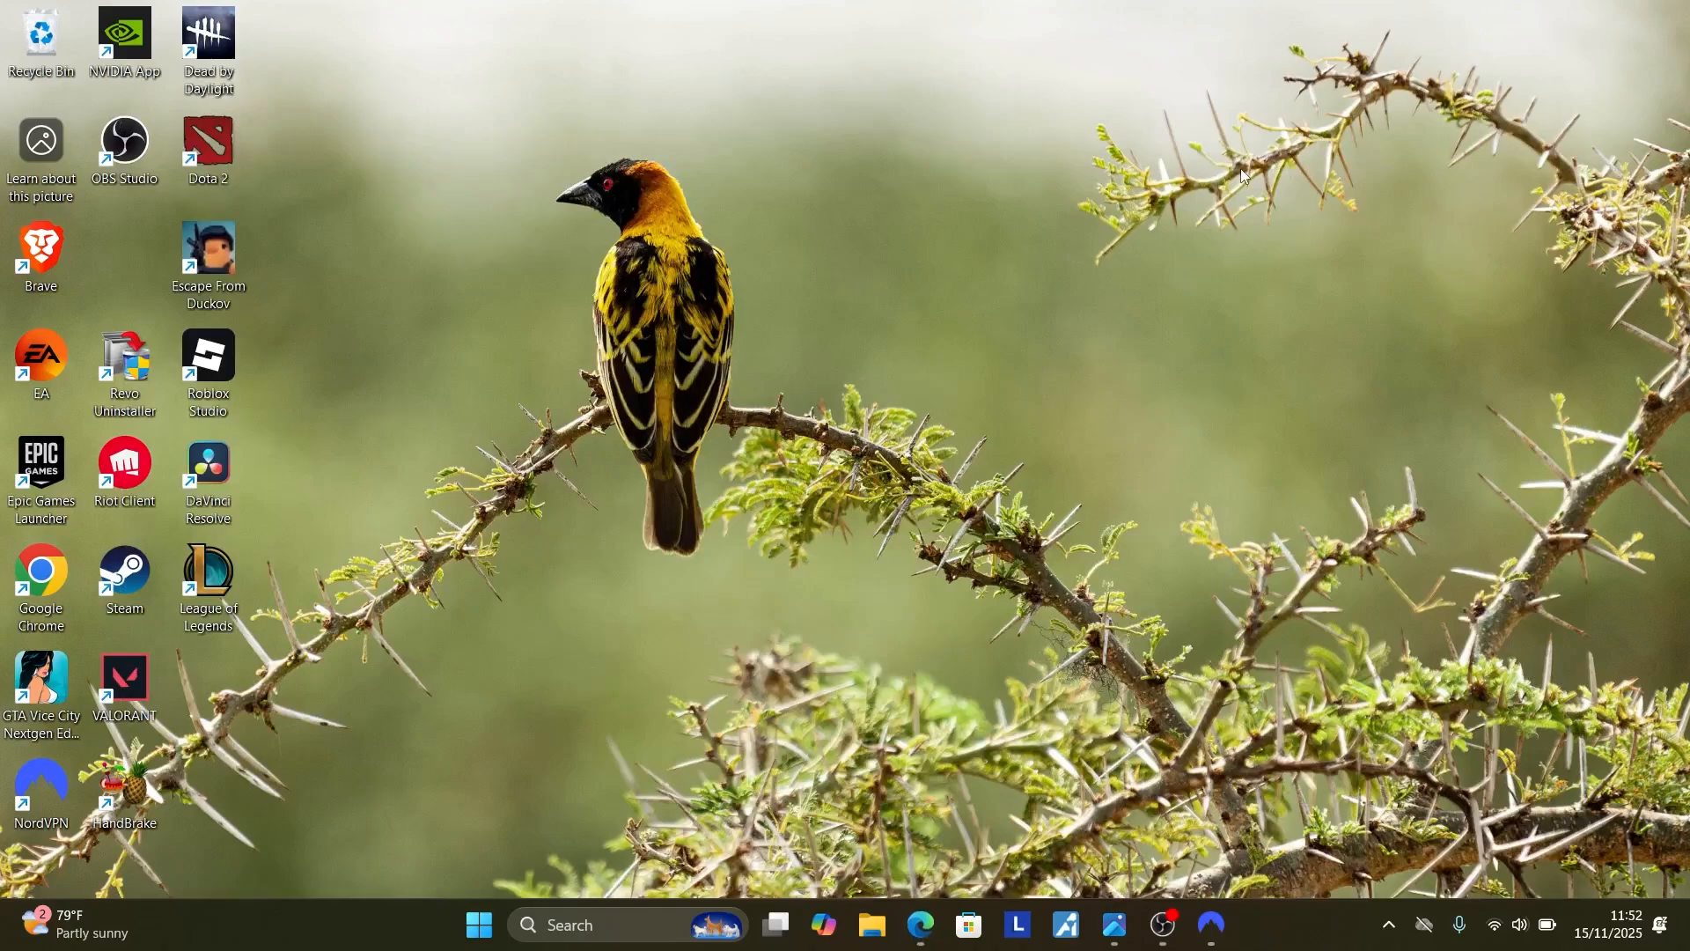
Run qbittorrent_5.1.0_x64_setup.exe from Downloads with English as the installer language
{"action": "left_click", "coordinate": [870, 933]}
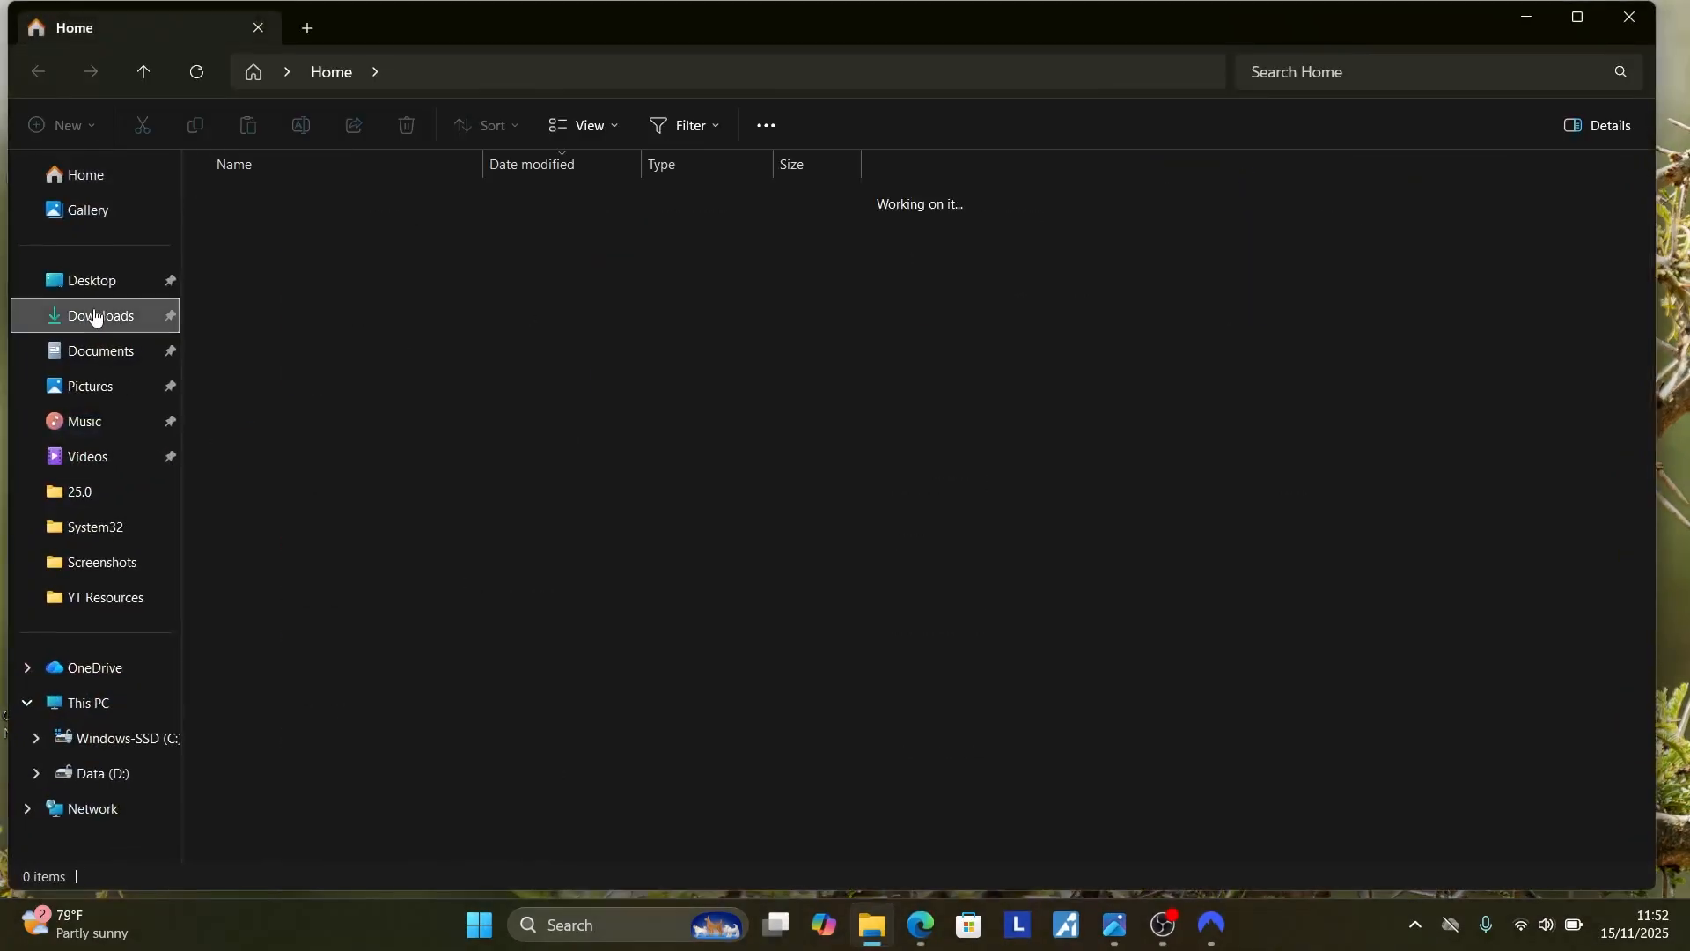
{"action": "left_click", "coordinate": [98, 315]}
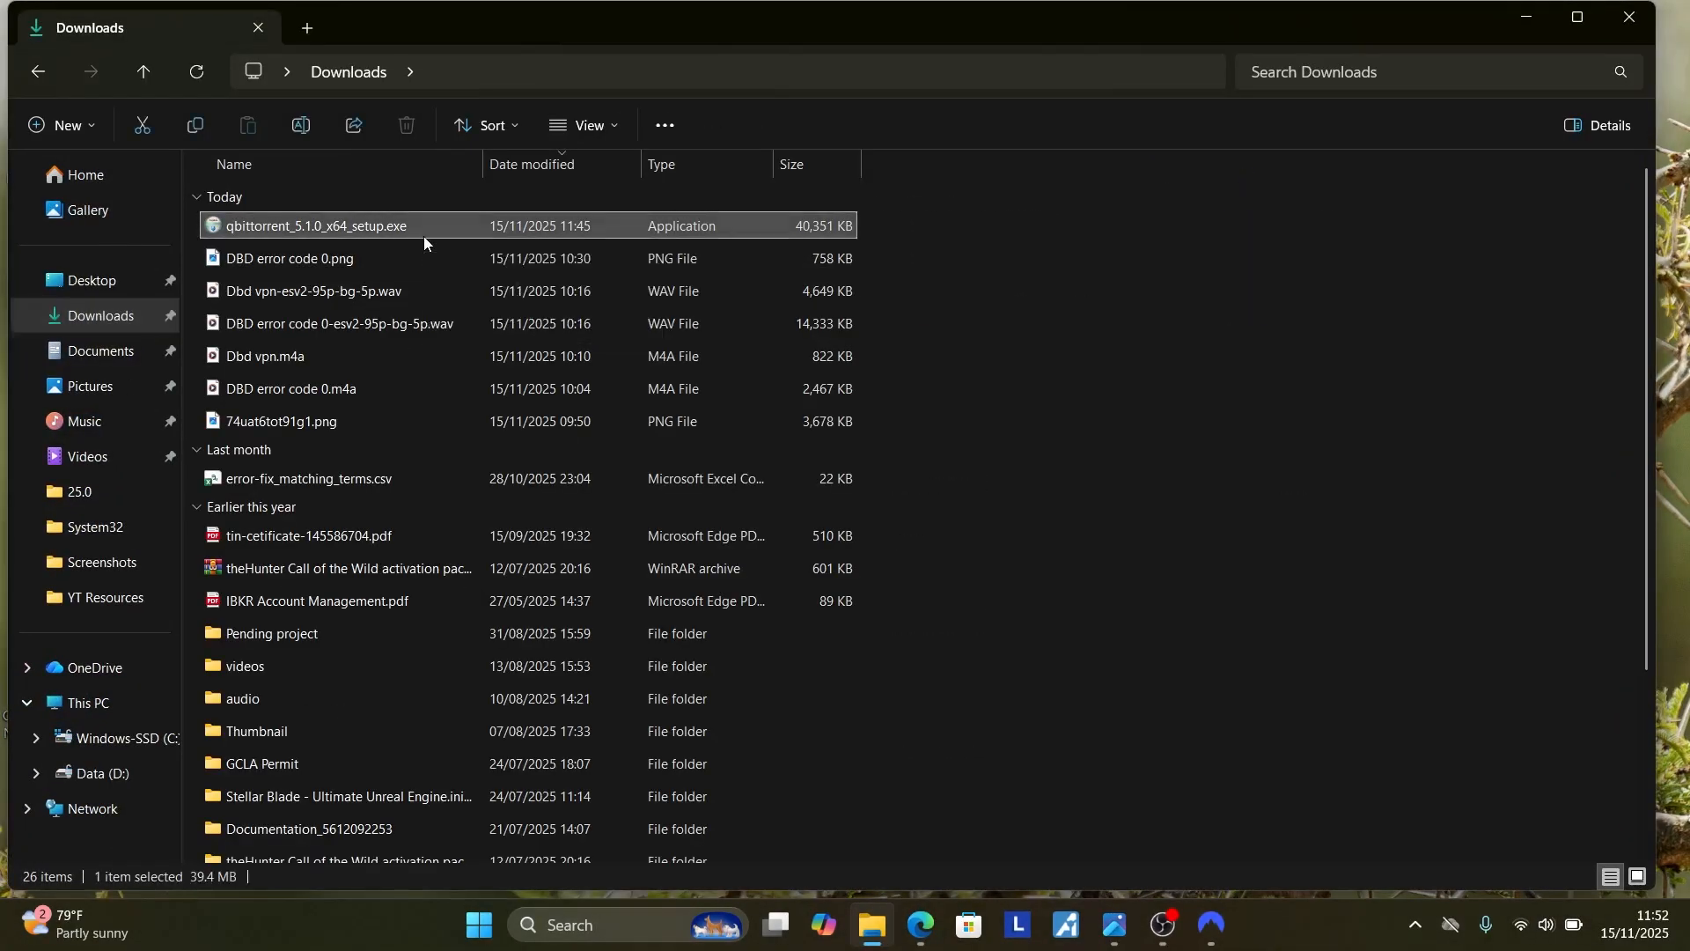
{"action": "double_click", "coordinate": [315, 225]}
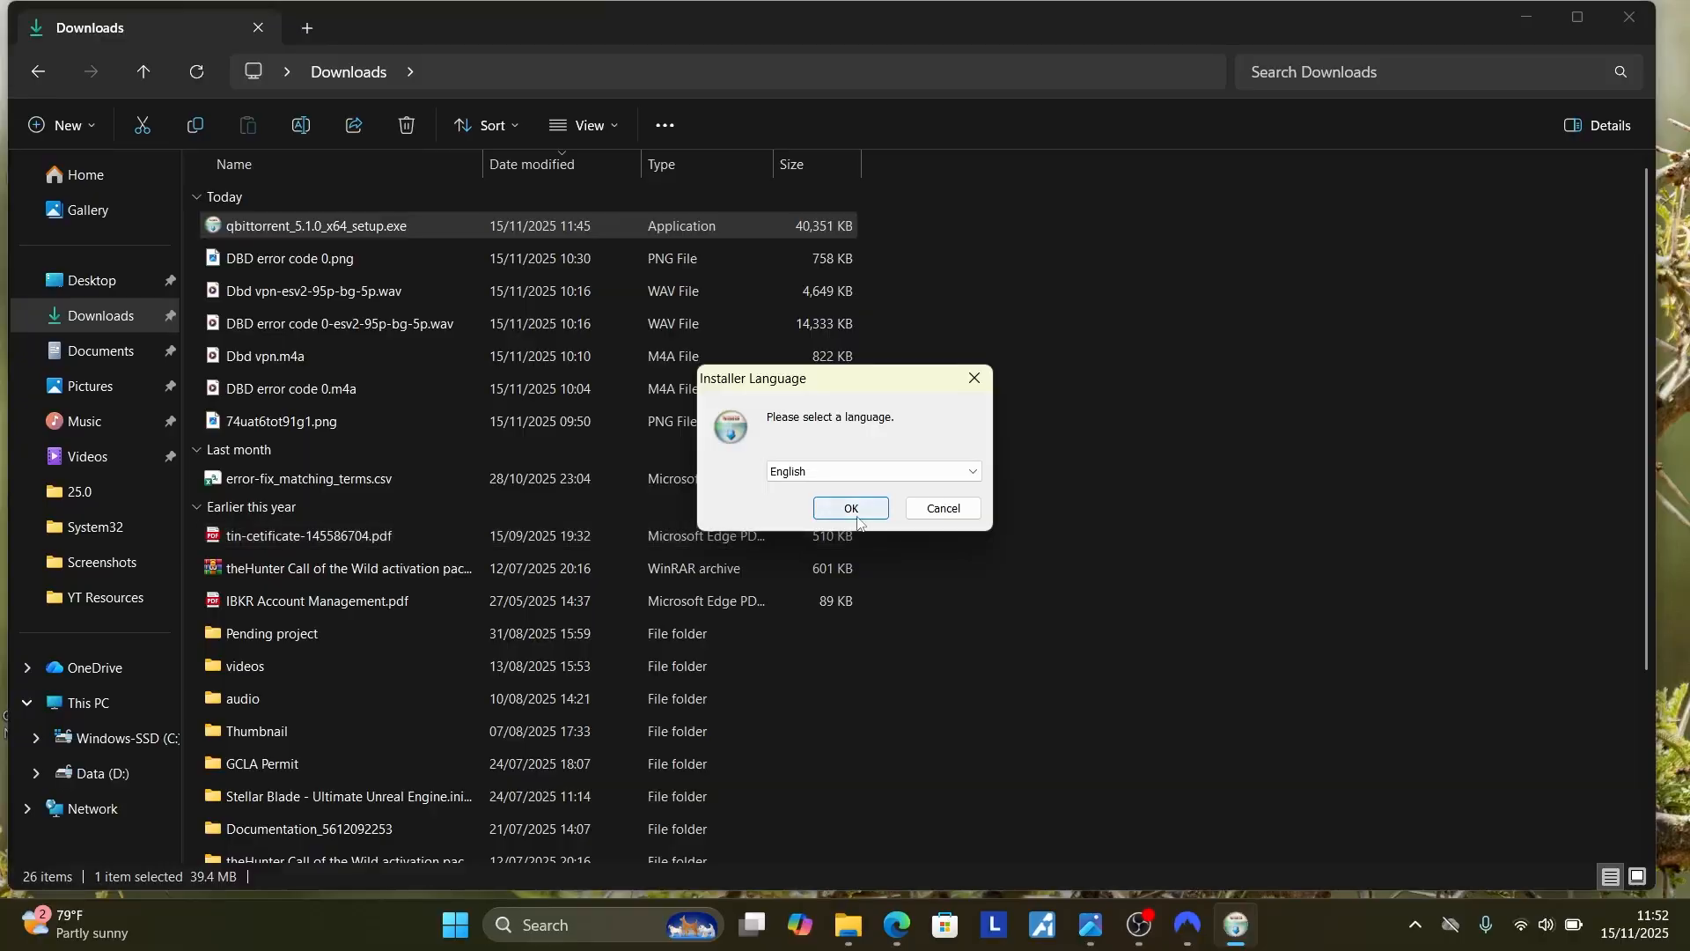
{"action": "left_click", "coordinate": [850, 507]}
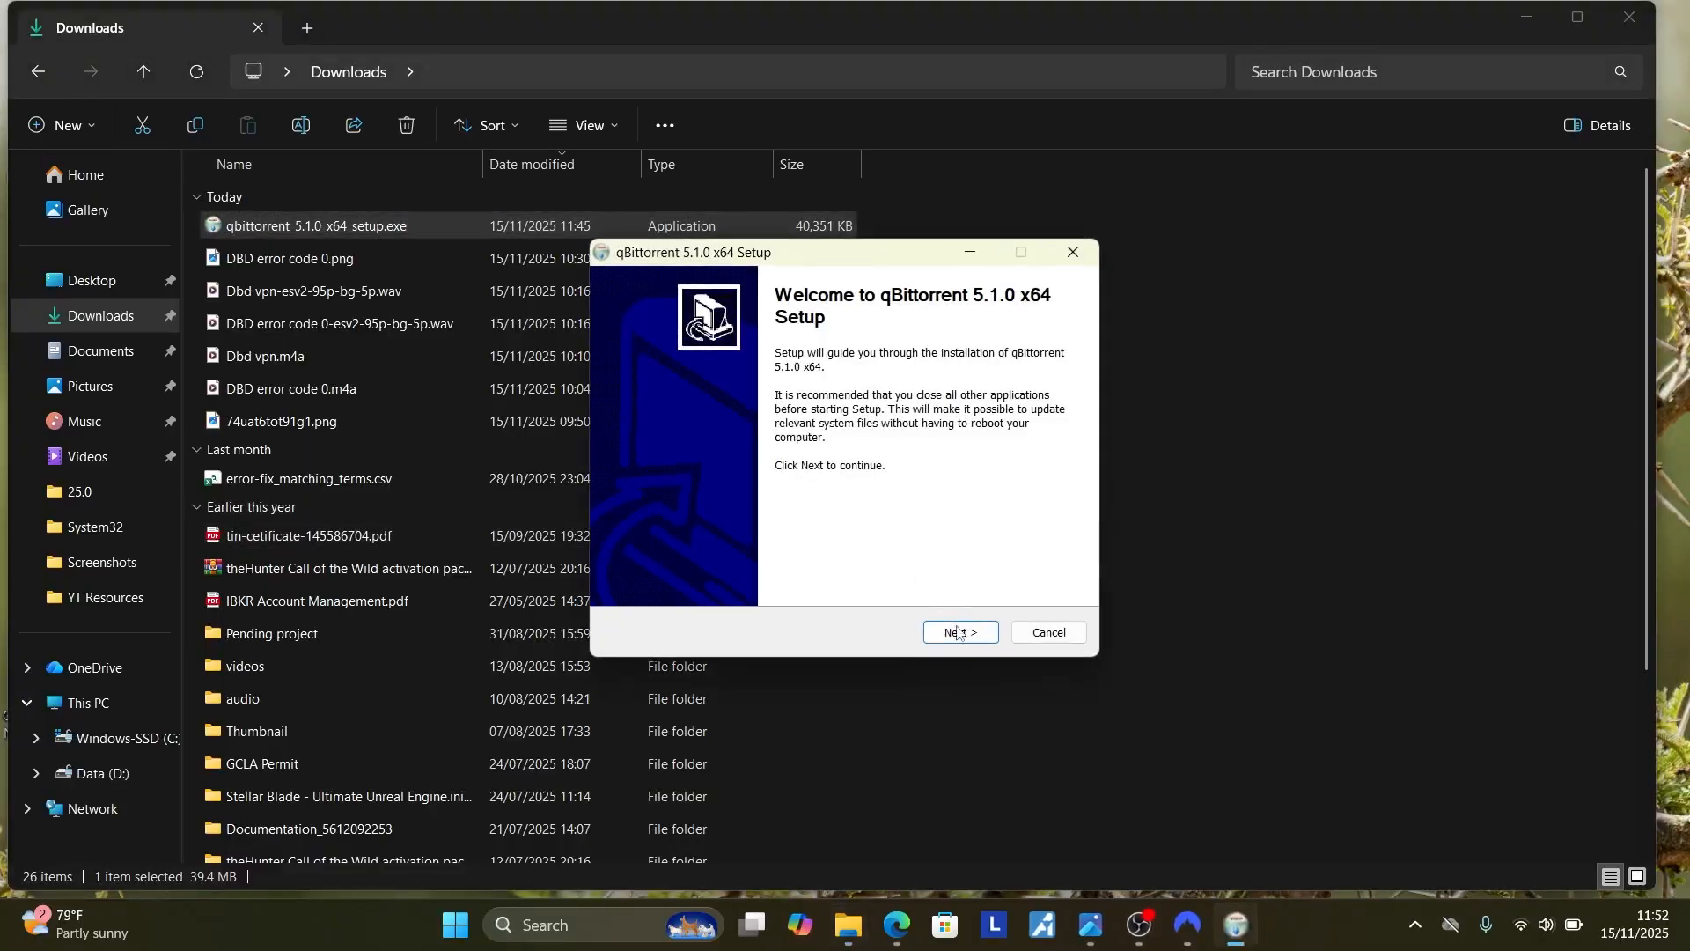
Install qBittorrent 5.1.0 to the default folder, finish setup, and return to the reset guide
{"action": "left_click", "coordinate": [958, 632]}
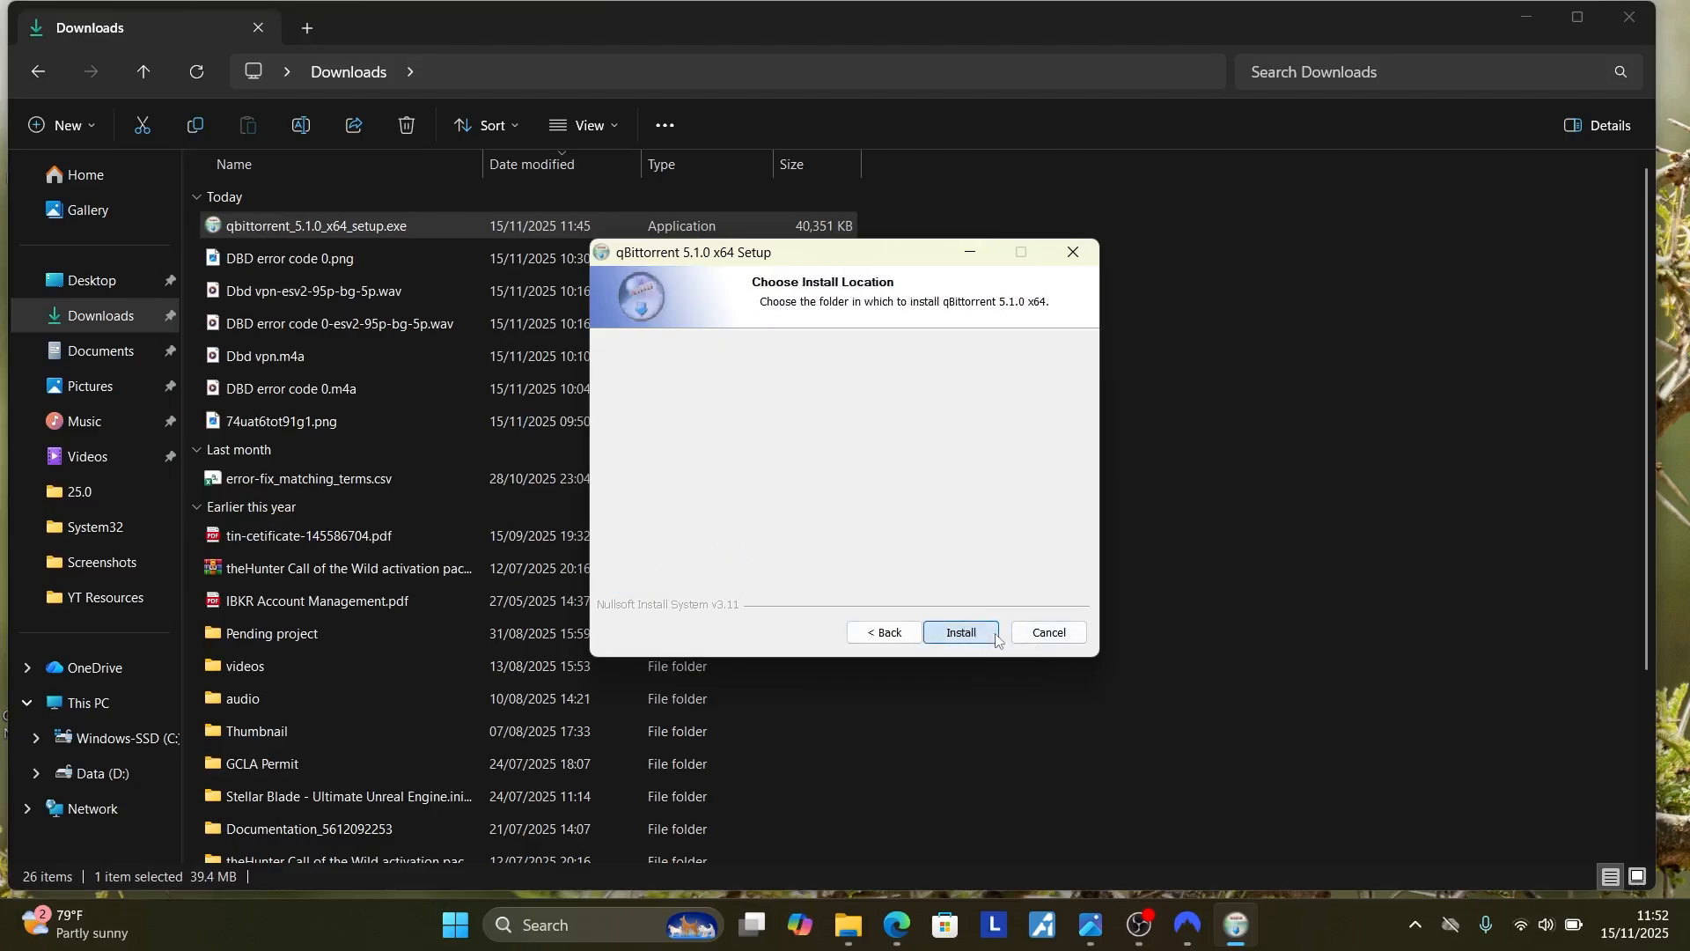
{"action": "left_click", "coordinate": [959, 636]}
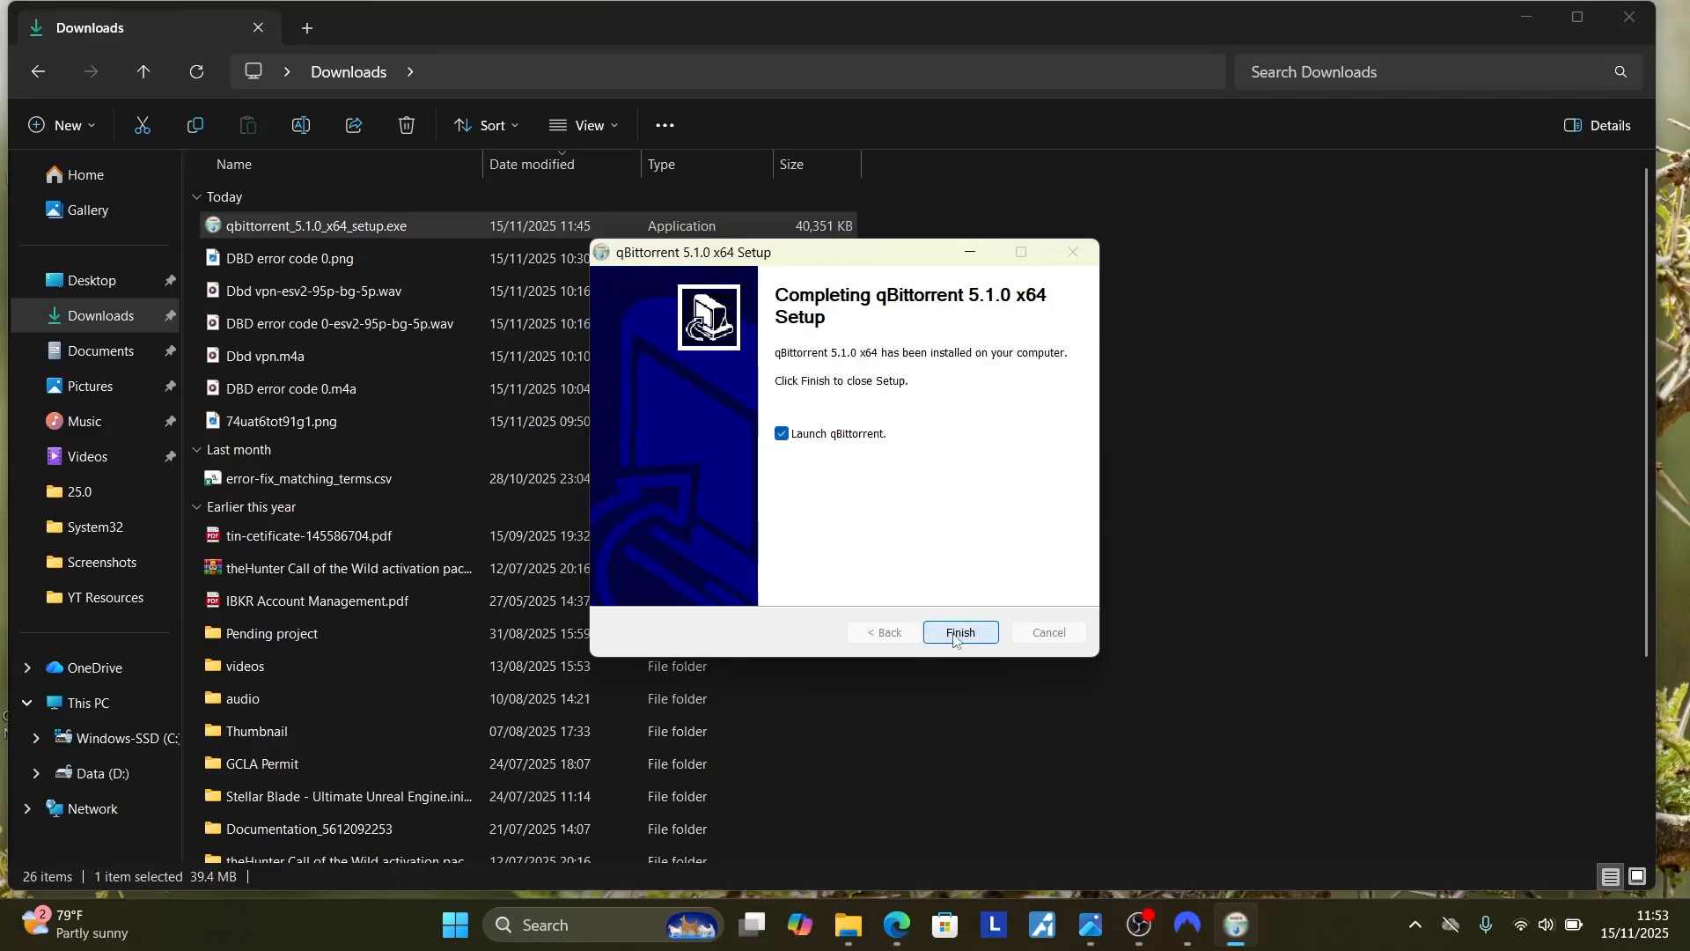
{"action": "left_click", "coordinate": [958, 632]}
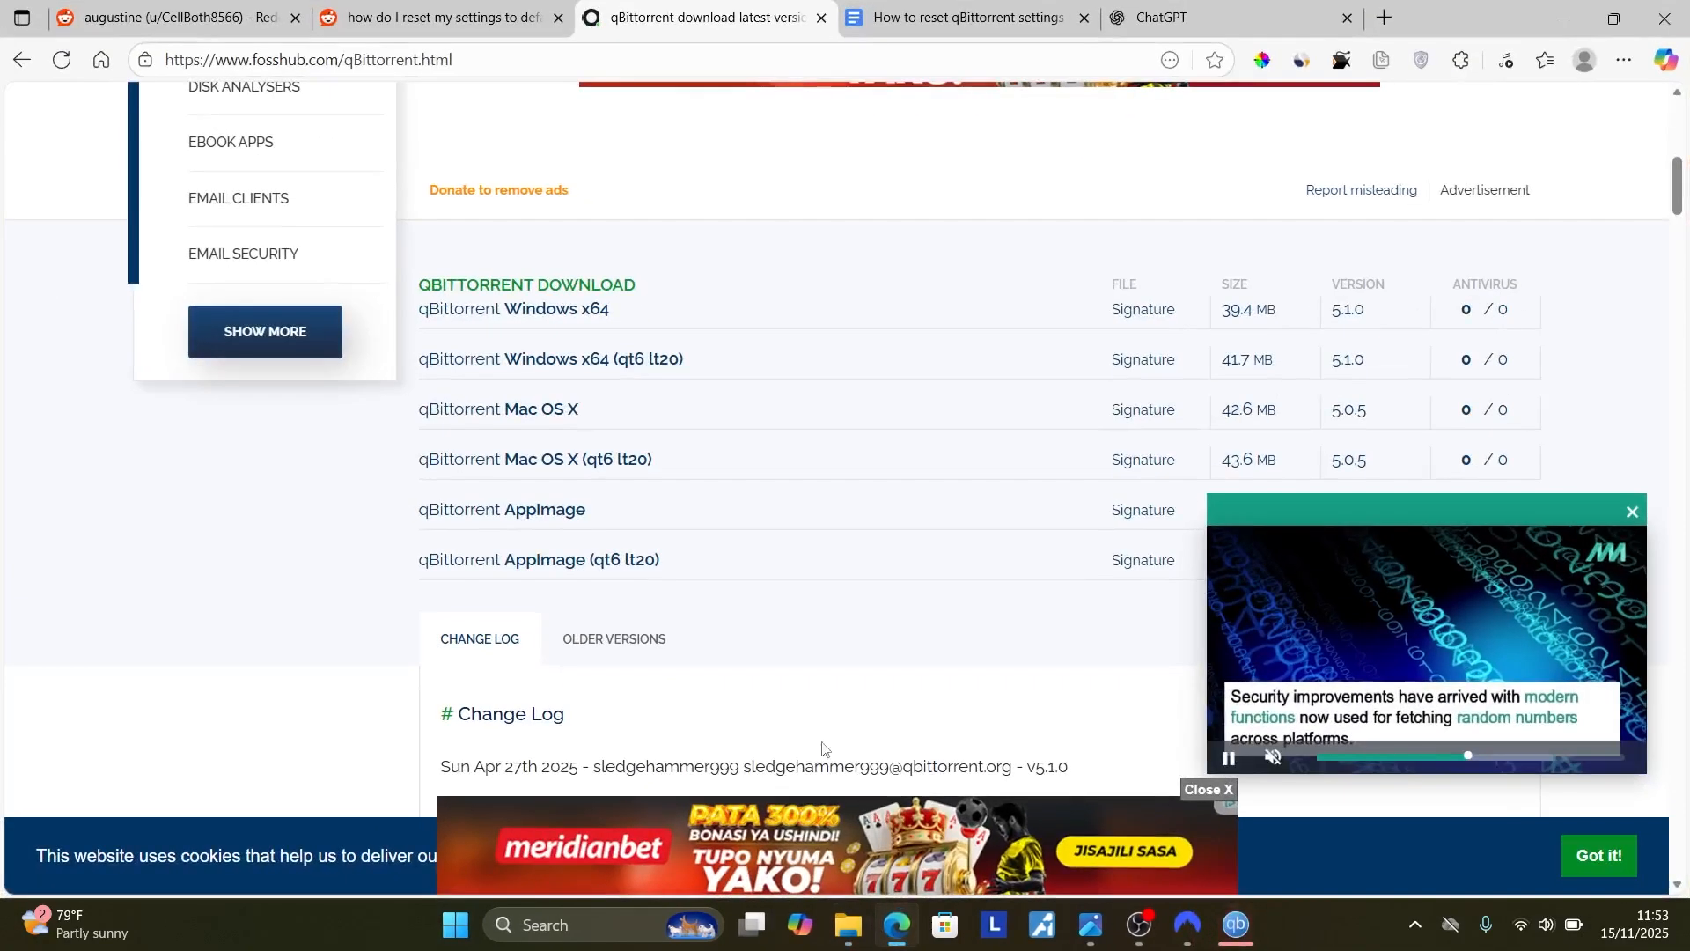
{"action": "left_click", "coordinate": [963, 18]}
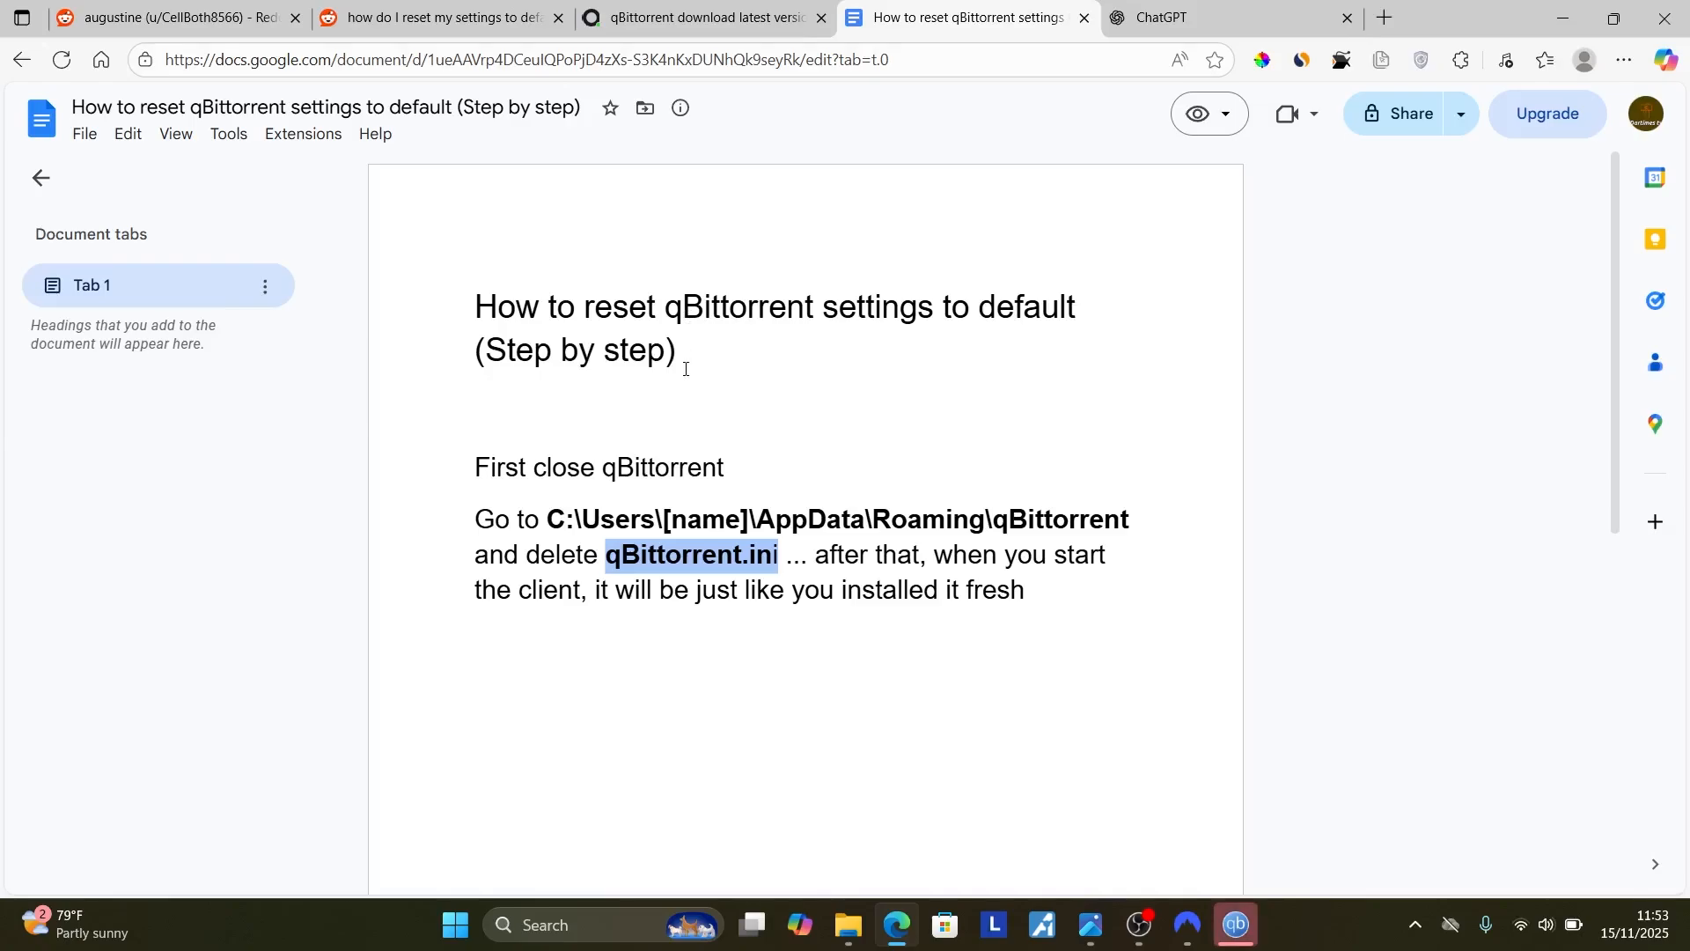